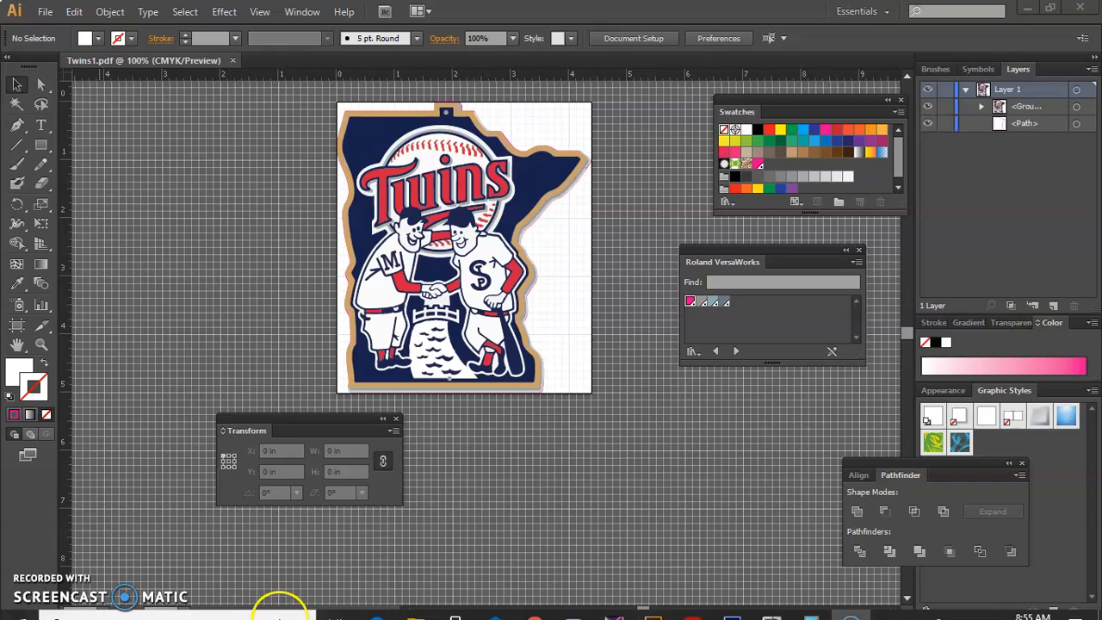
{"action": "mouse_move", "coordinate": [614, 603]}
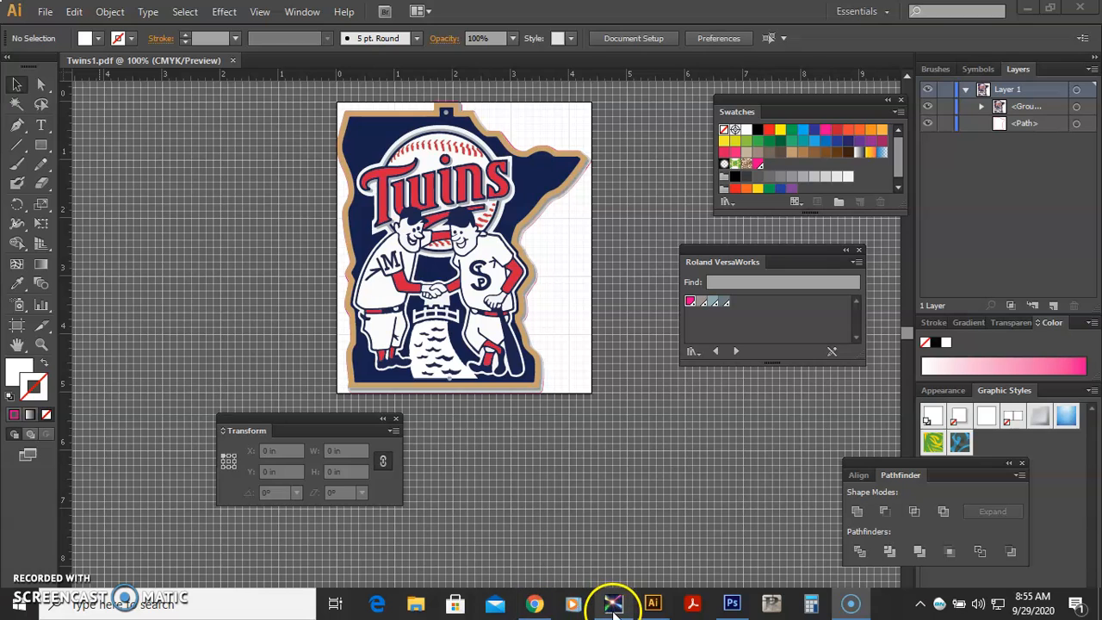
- Switch from Illustrator to the Roland VersaWorks print software via the taskbar
{"action": "left_click", "coordinate": [613, 603]}
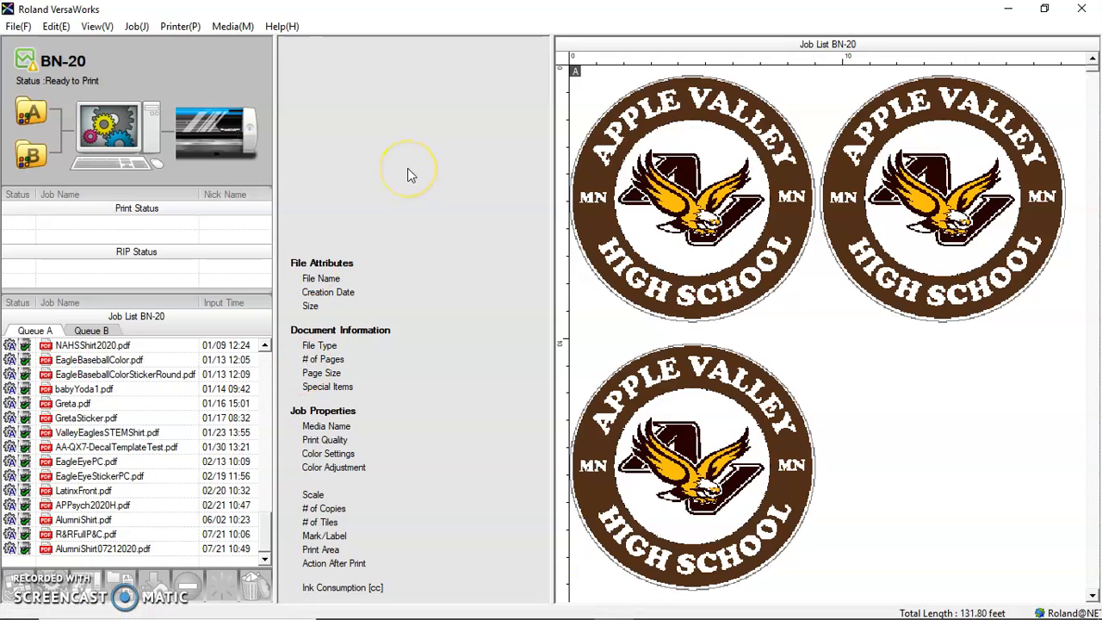
{"action": "mouse_move", "coordinate": [410, 169]}
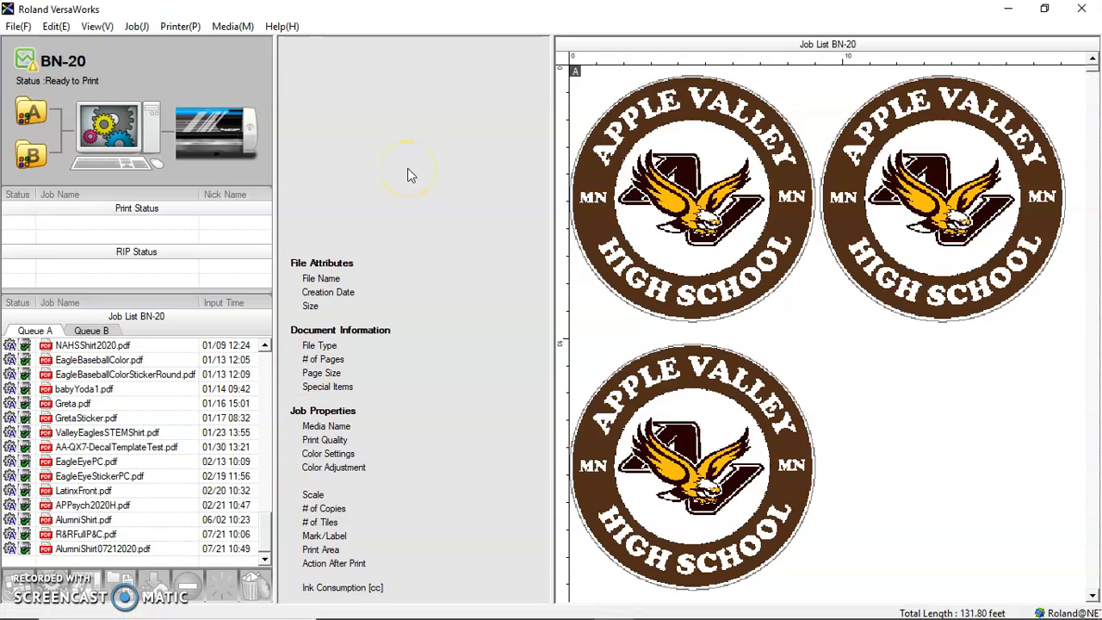
{"action": "mouse_move", "coordinate": [410, 175]}
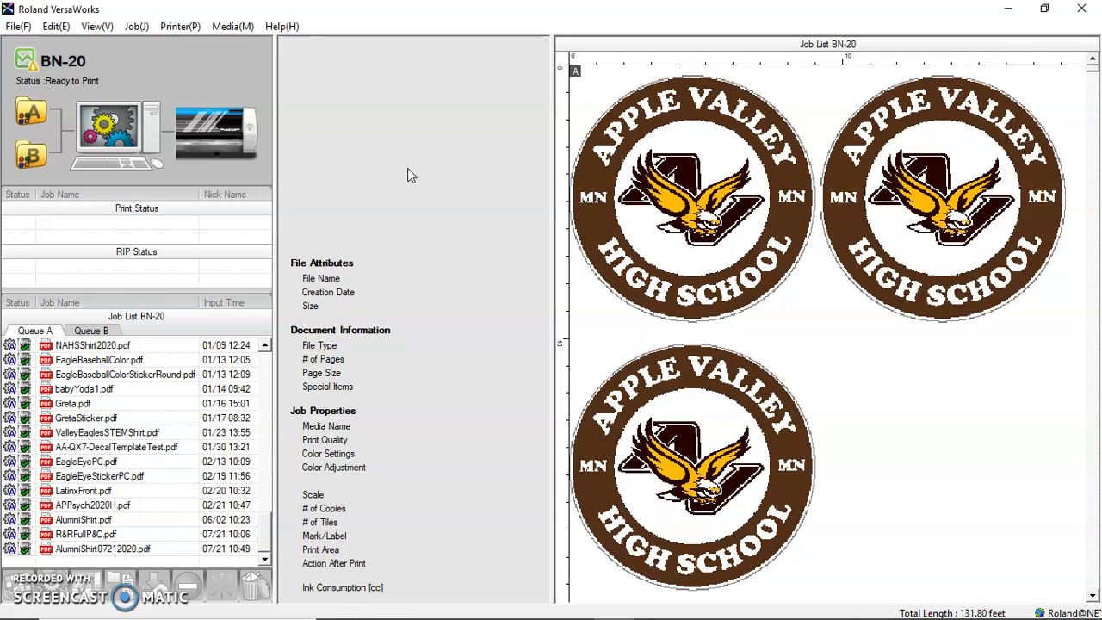
{"action": "mouse_move", "coordinate": [417, 159]}
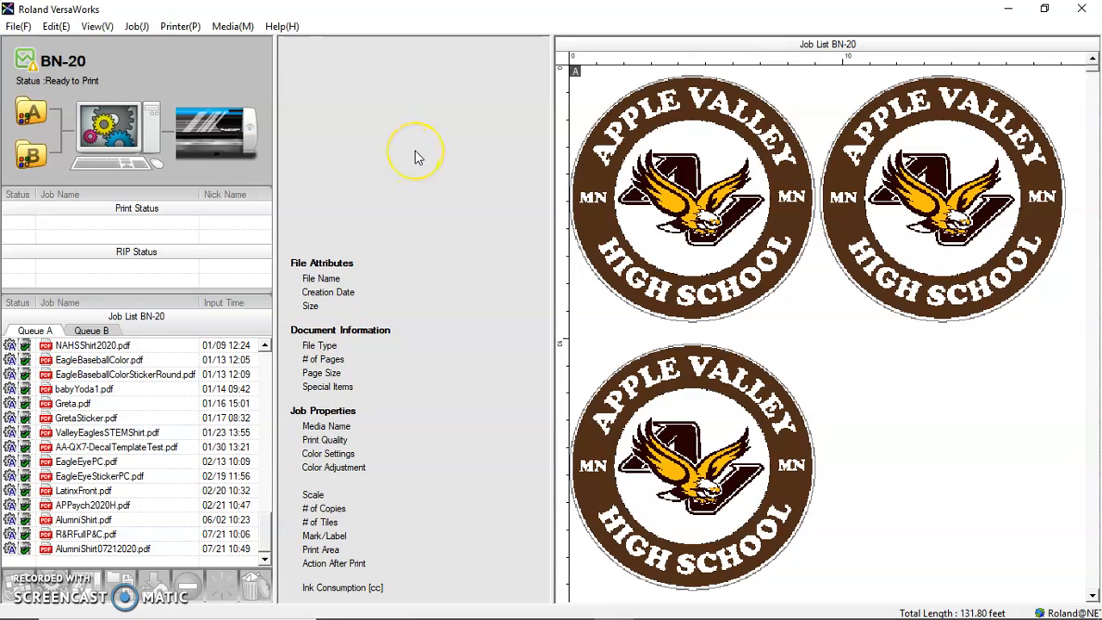
{"action": "mouse_move", "coordinate": [338, 140]}
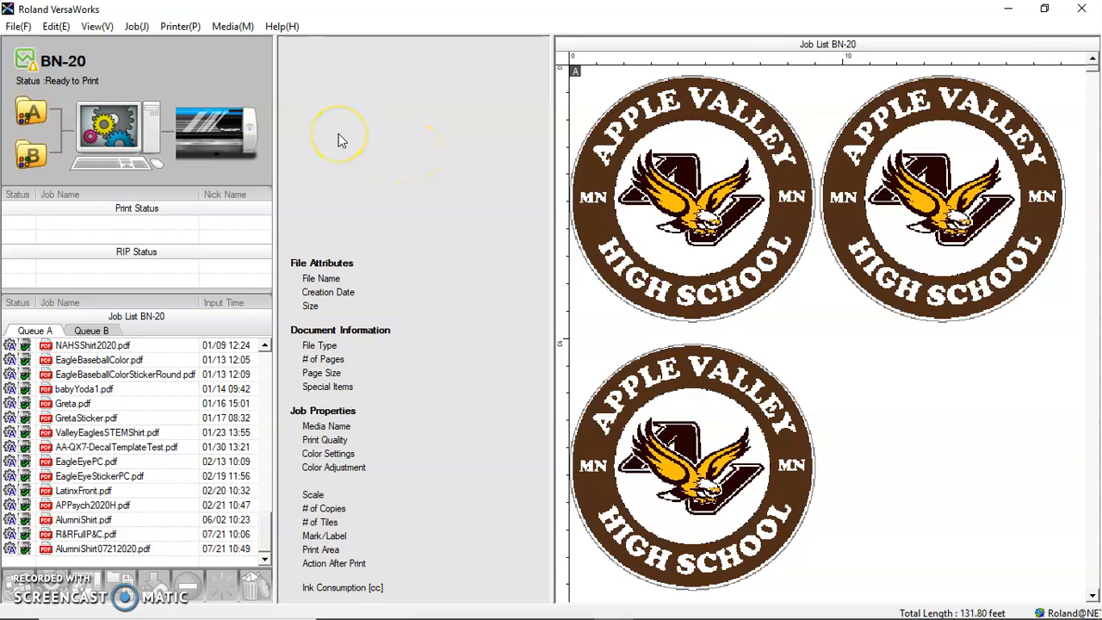
{"action": "mouse_move", "coordinate": [334, 103]}
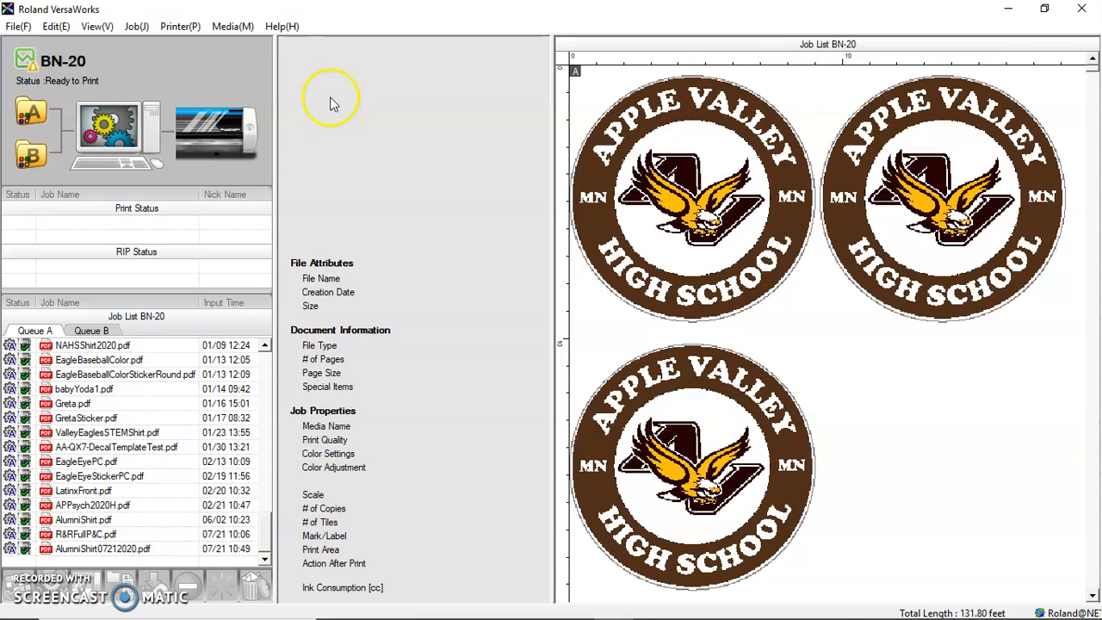
{"action": "mouse_move", "coordinate": [17, 26]}
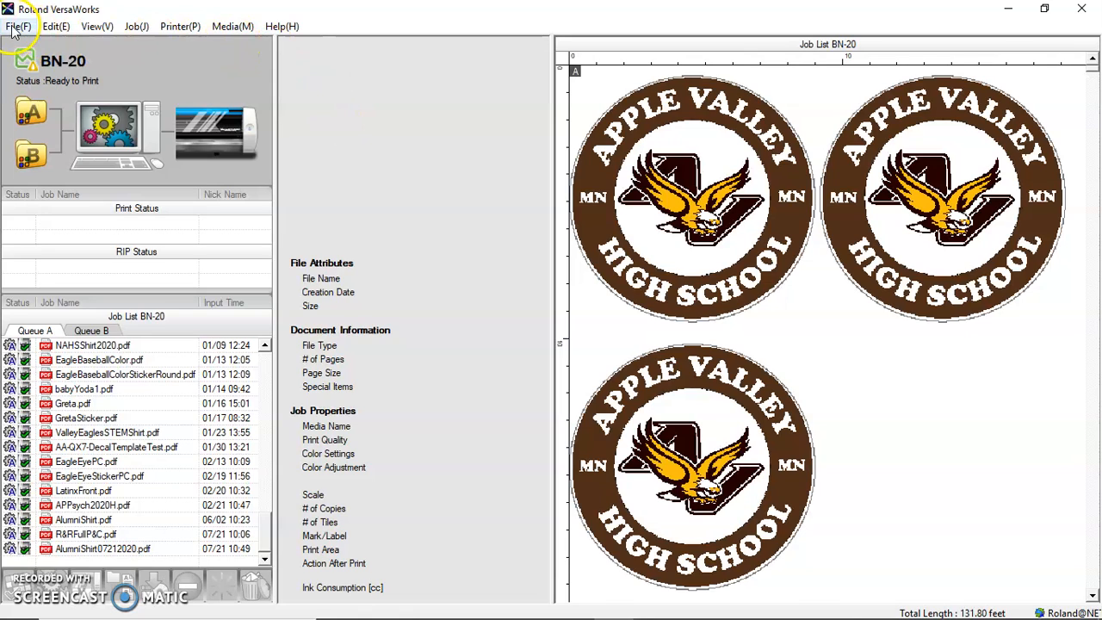
- Add Twins1.pdf from the Desktop to the BN-20 job queue via Add Job
{"action": "left_click", "coordinate": [17, 26]}
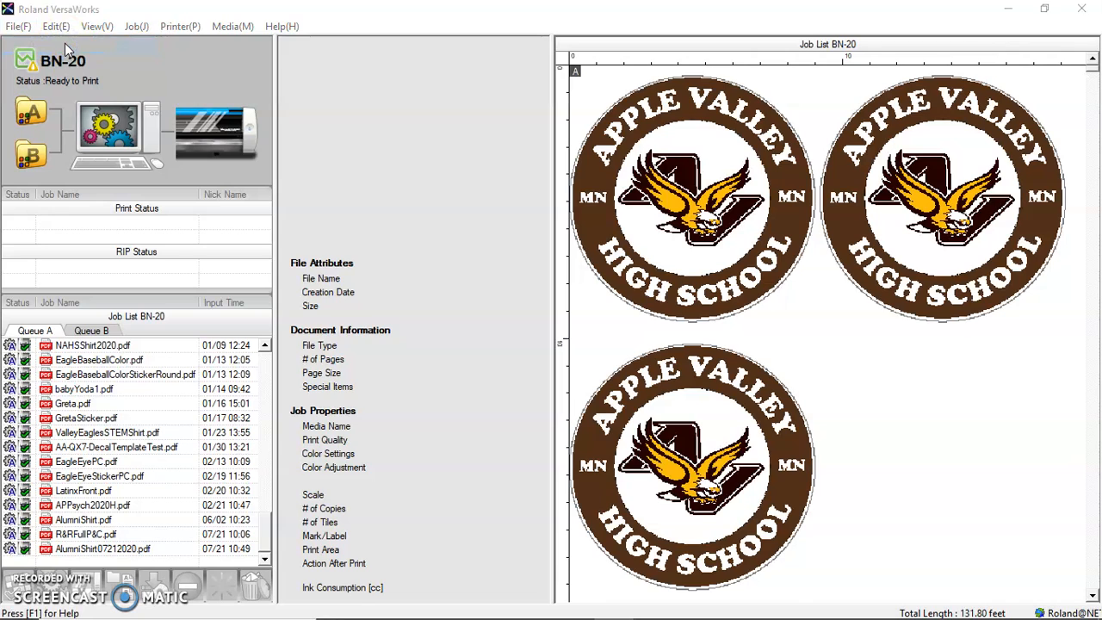
{"action": "left_click", "coordinate": [17, 26]}
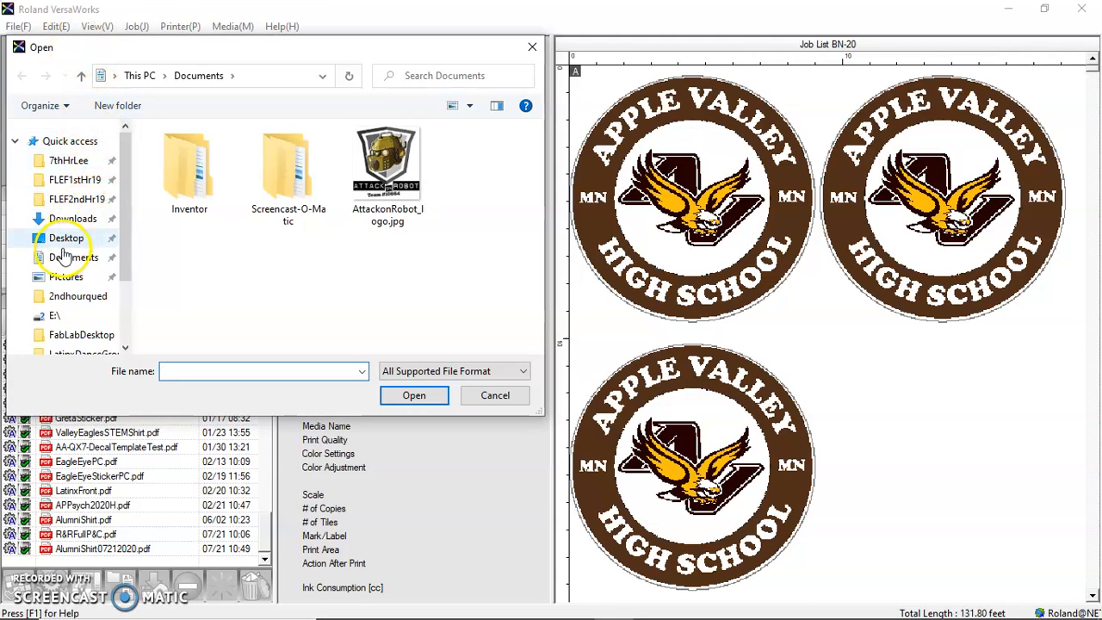
{"action": "left_click", "coordinate": [66, 238]}
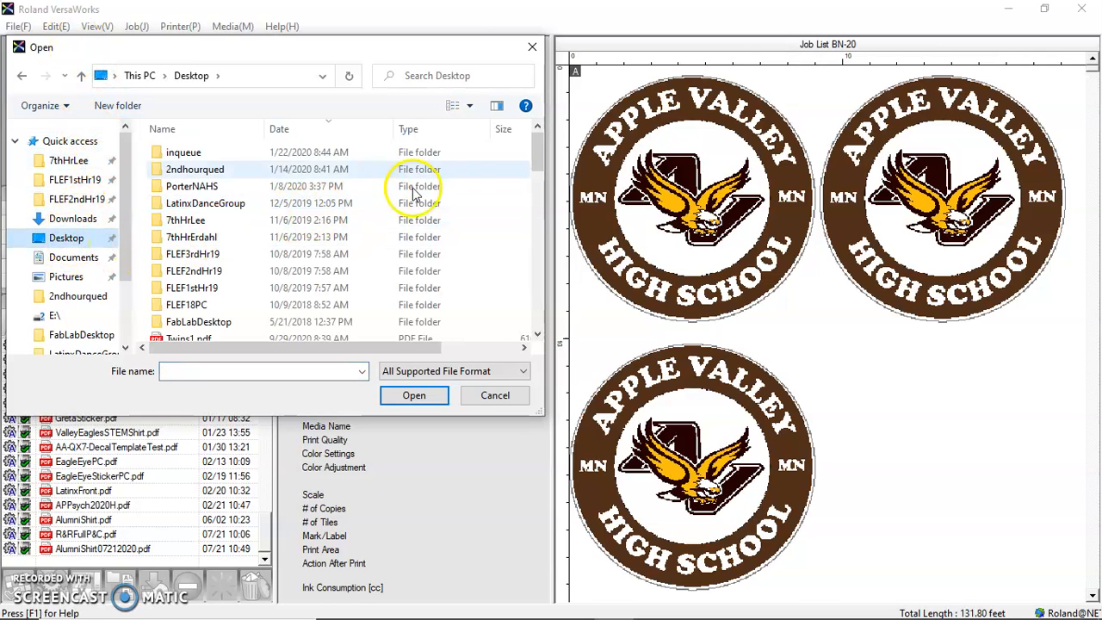
{"action": "scroll", "scroll_direction": "down", "scroll_amount": 3}
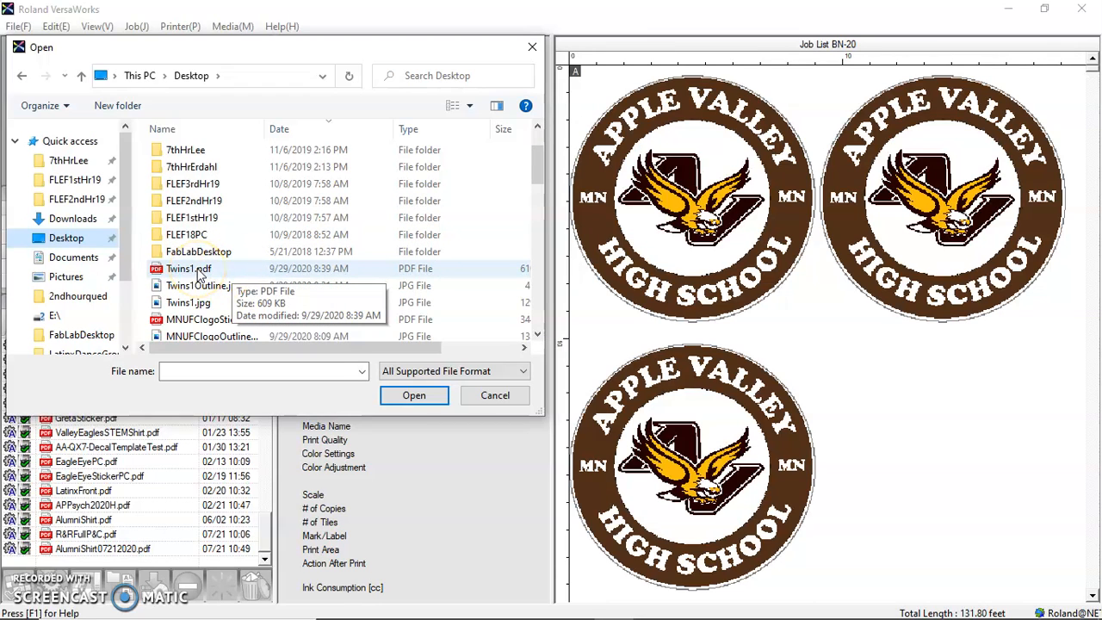
{"action": "left_click", "coordinate": [188, 269]}
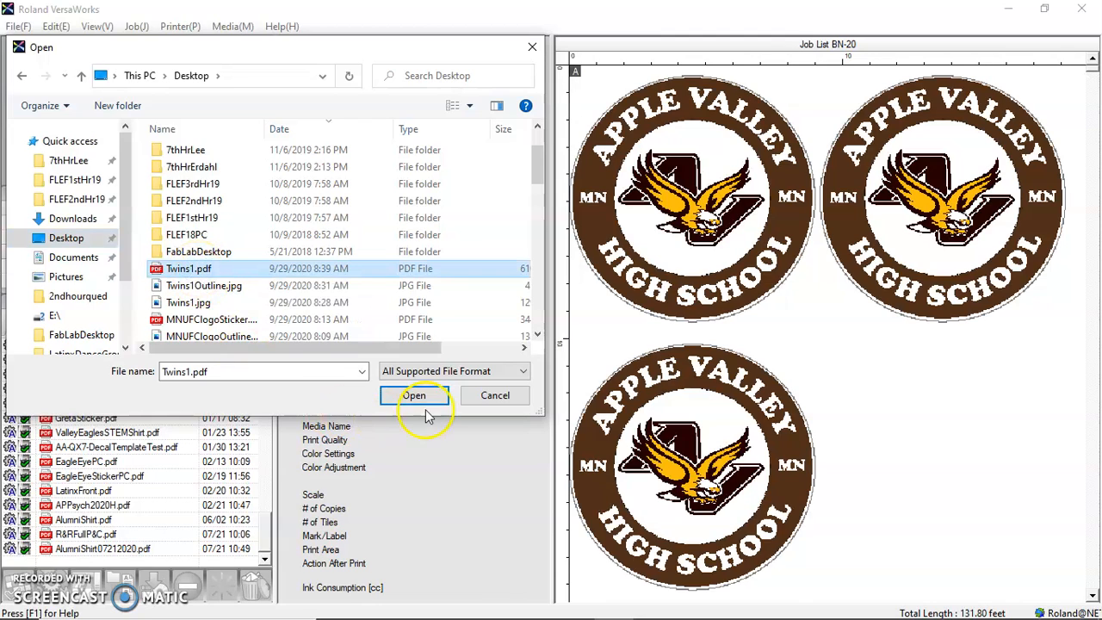
{"action": "left_click", "coordinate": [413, 394]}
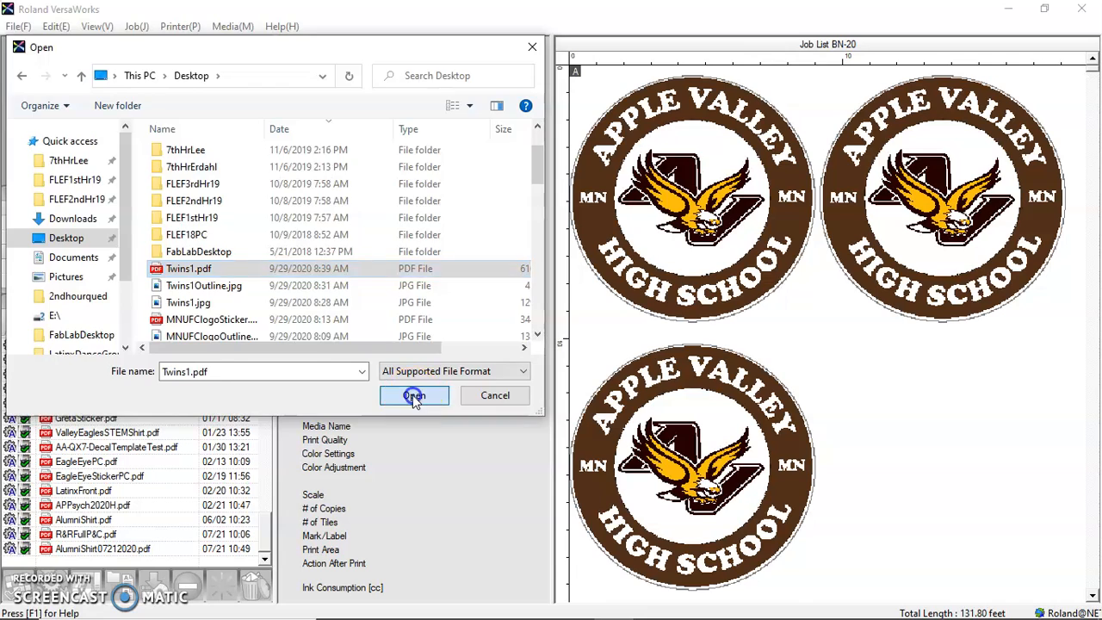
{"action": "left_click", "coordinate": [413, 394]}
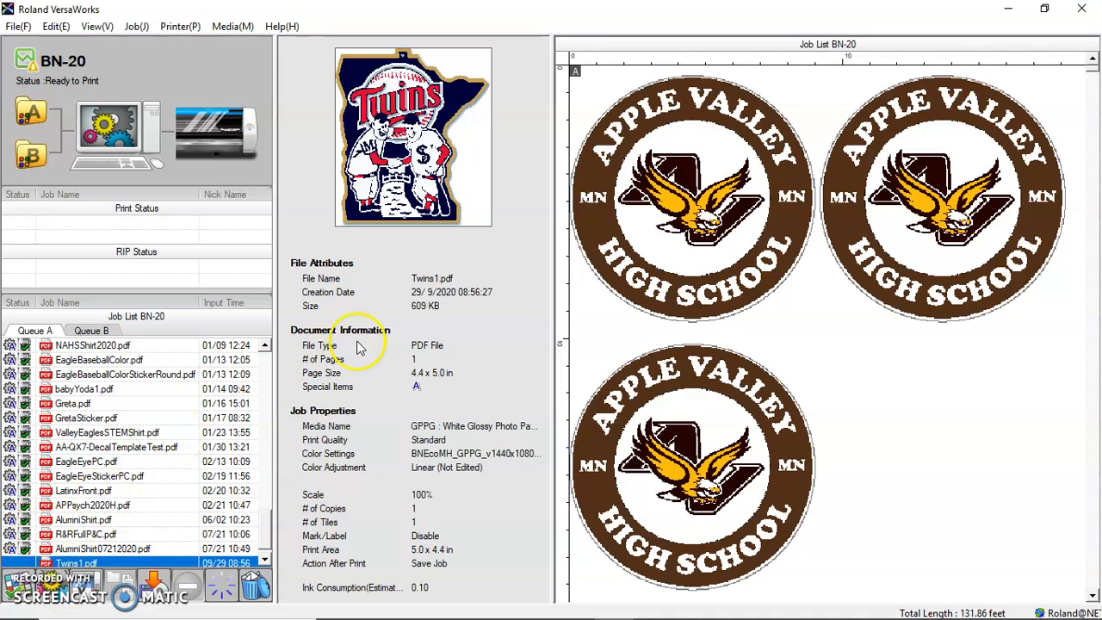
{"action": "mouse_move", "coordinate": [507, 293]}
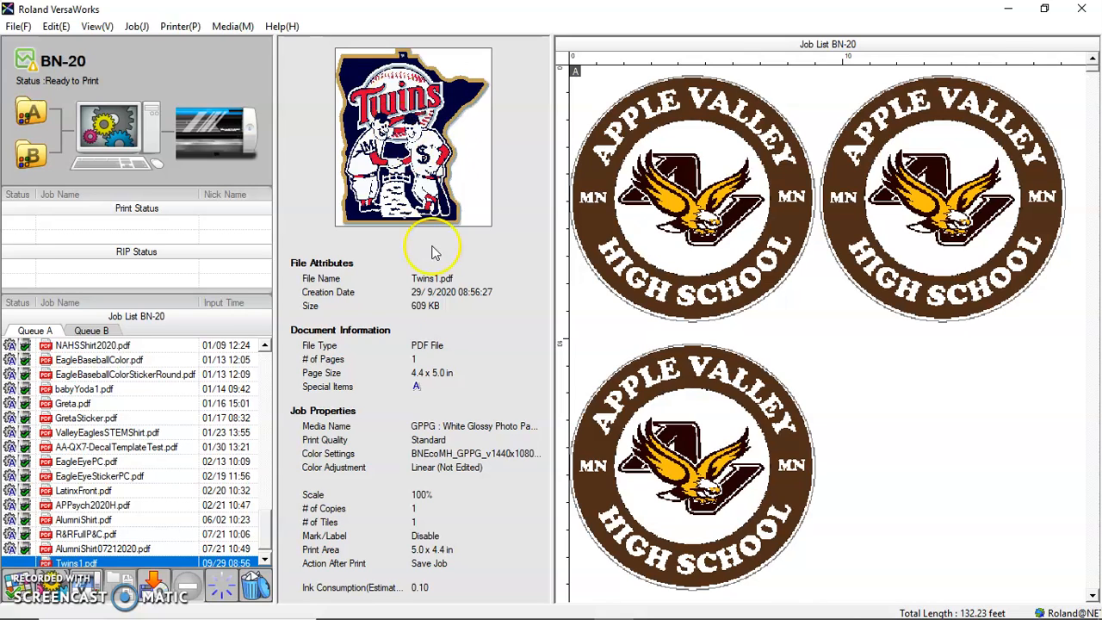
{"action": "mouse_move", "coordinate": [422, 599]}
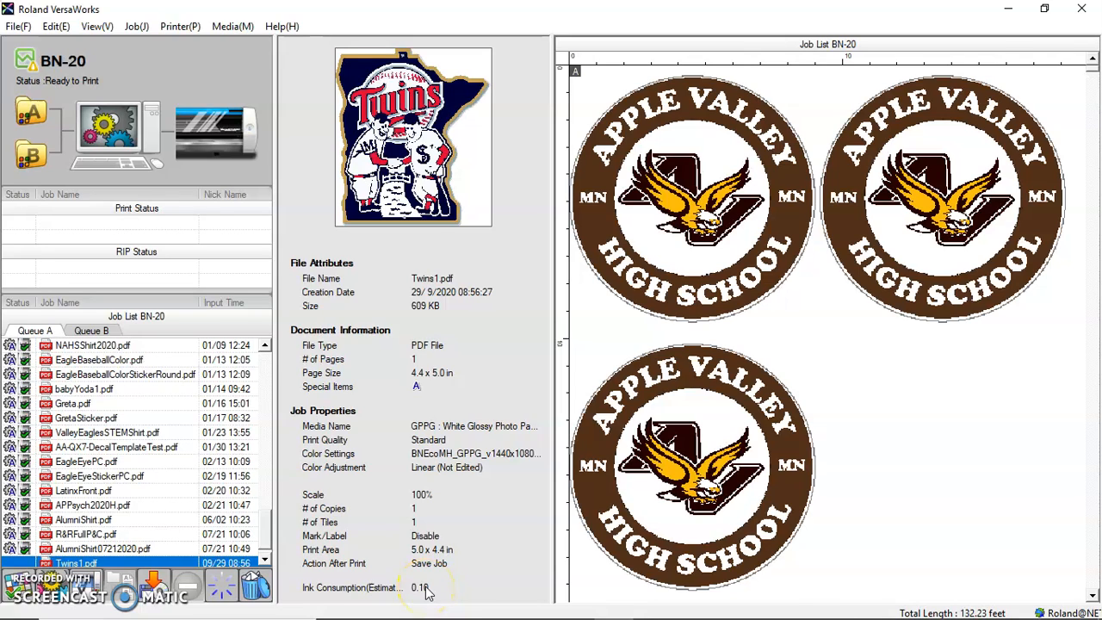
{"action": "mouse_move", "coordinate": [455, 335]}
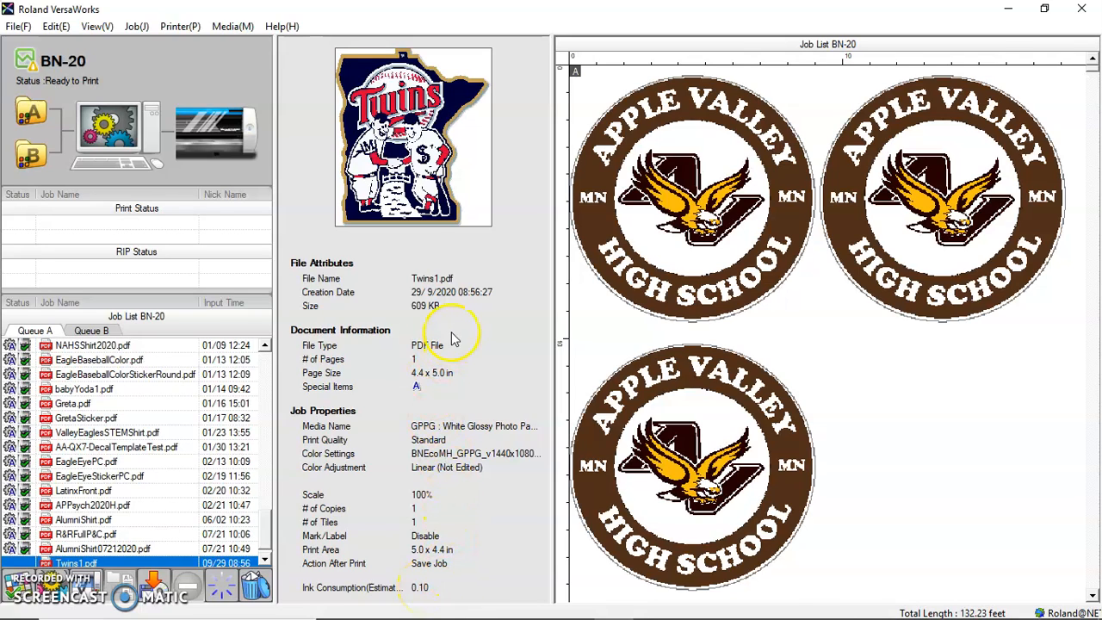
{"action": "mouse_move", "coordinate": [439, 594]}
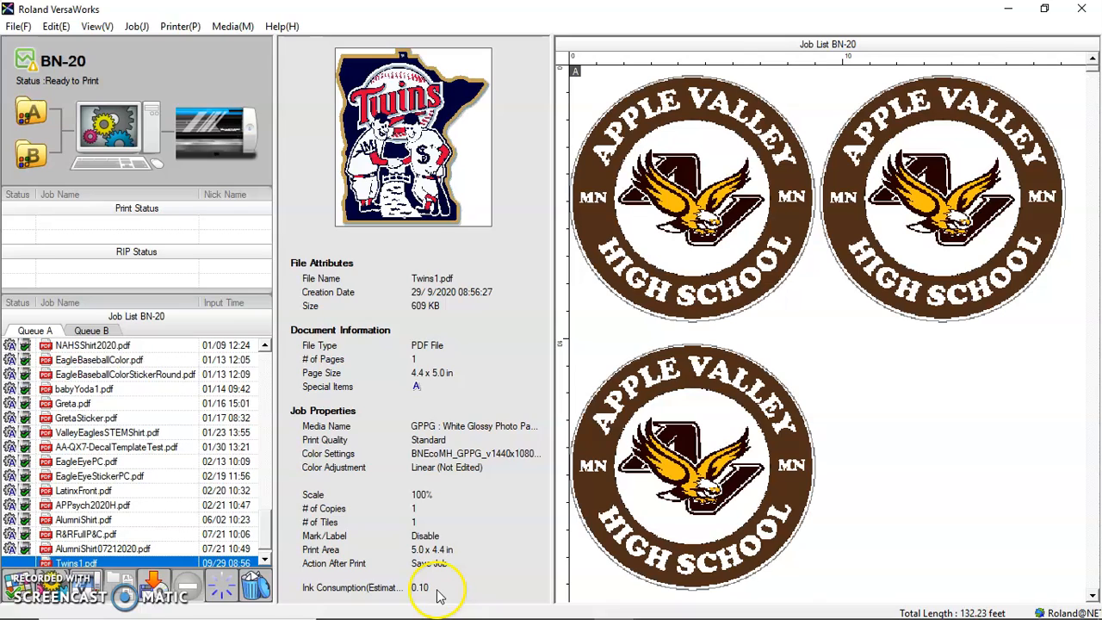
{"action": "mouse_move", "coordinate": [365, 155]}
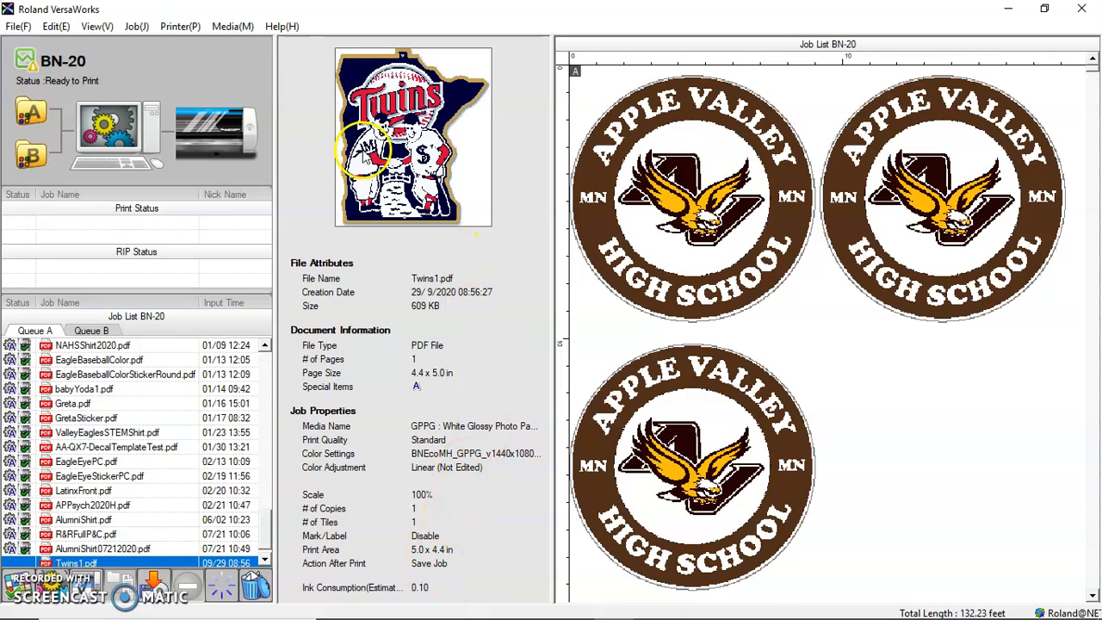
{"action": "mouse_move", "coordinate": [448, 383]}
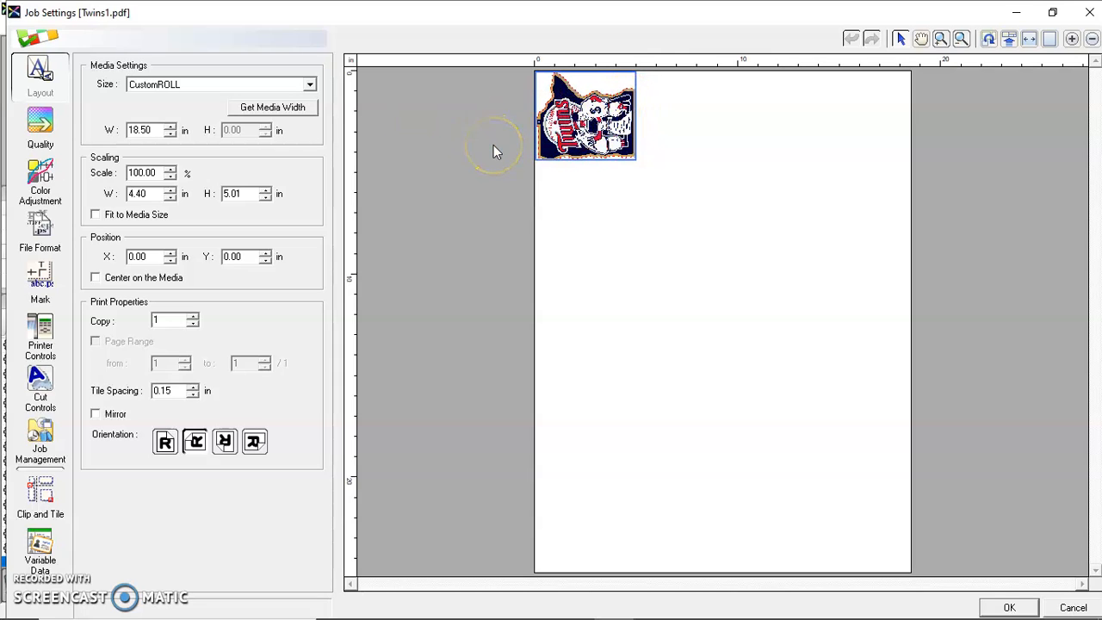
{"action": "mouse_move", "coordinate": [448, 129]}
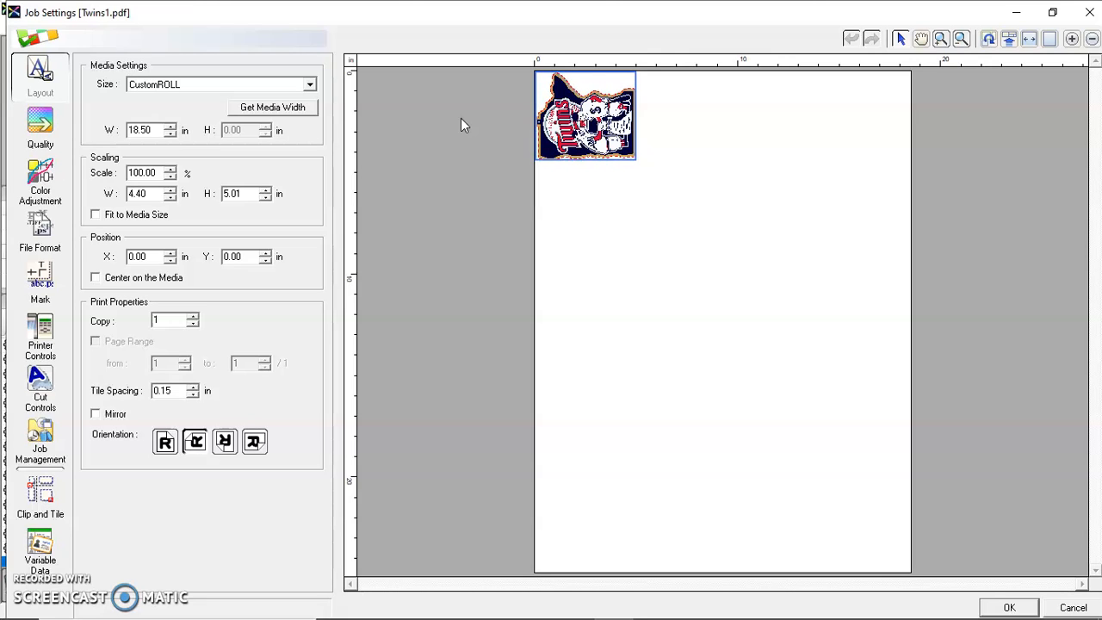
- Fetch the loaded roll's real width so the media width reads 18.11 inches
{"action": "left_click", "coordinate": [273, 107]}
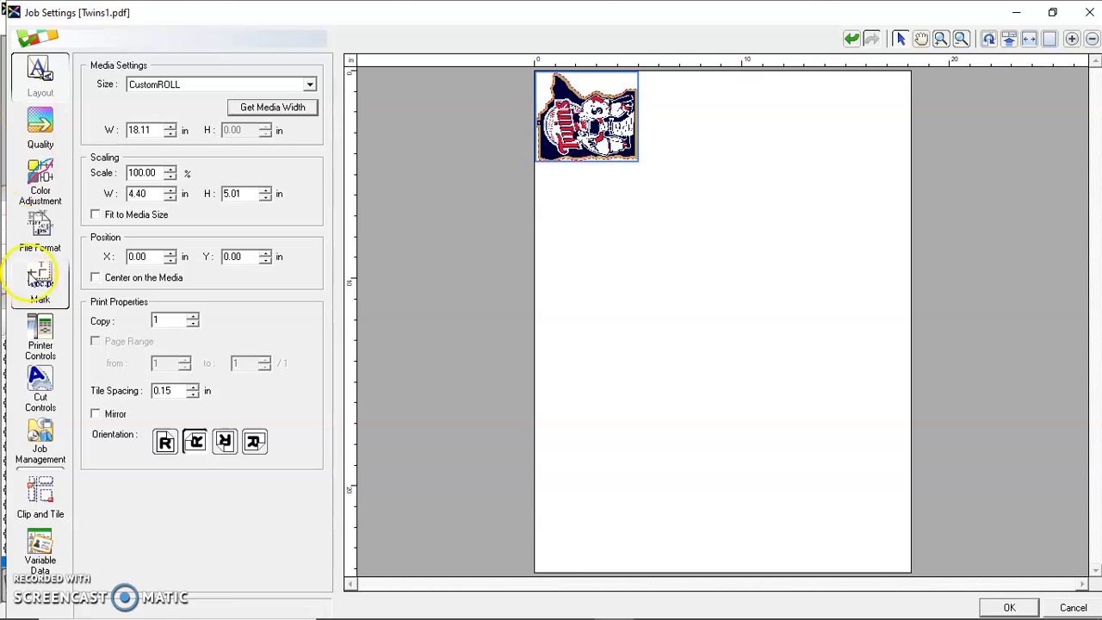
- Switch off Cut Image Boundaries in the job's Cut Controls
{"action": "left_click", "coordinate": [39, 388]}
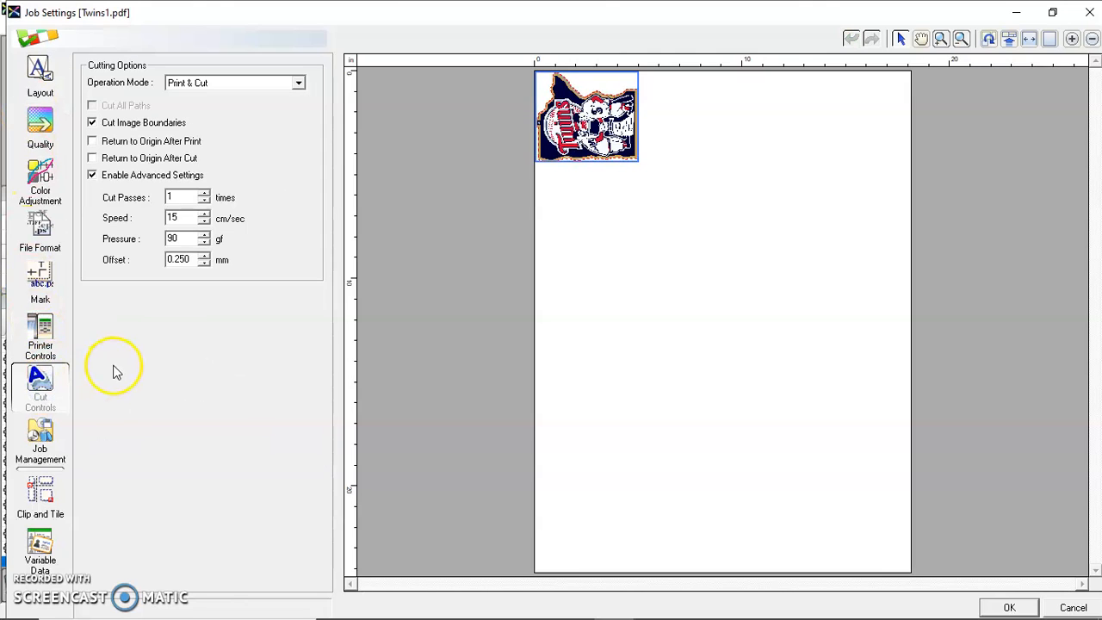
{"action": "mouse_move", "coordinate": [169, 176]}
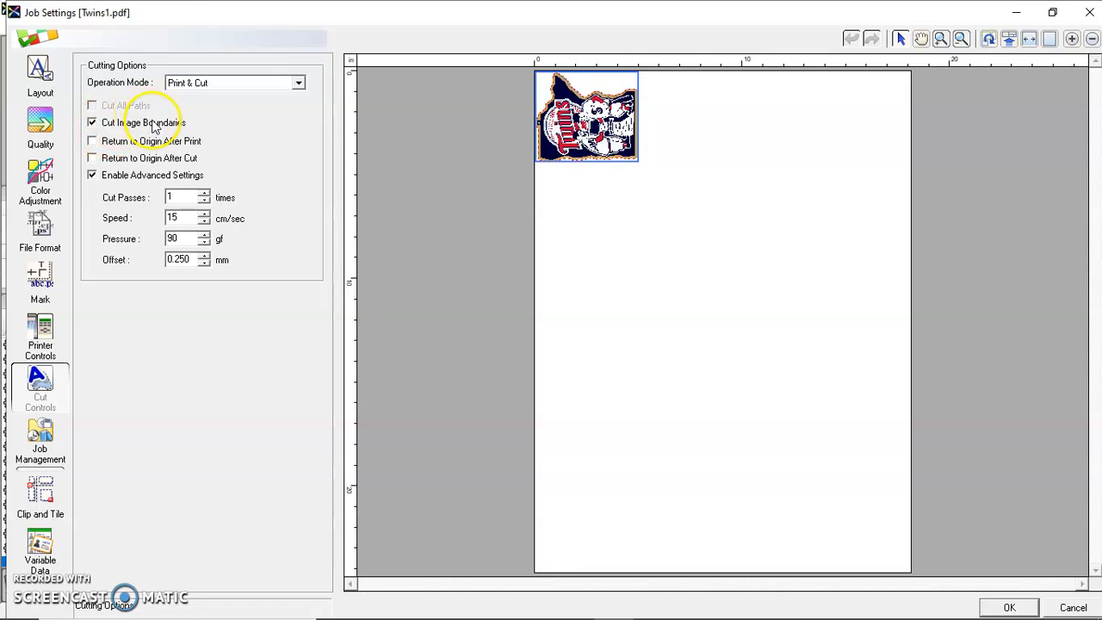
{"action": "mouse_move", "coordinate": [196, 127]}
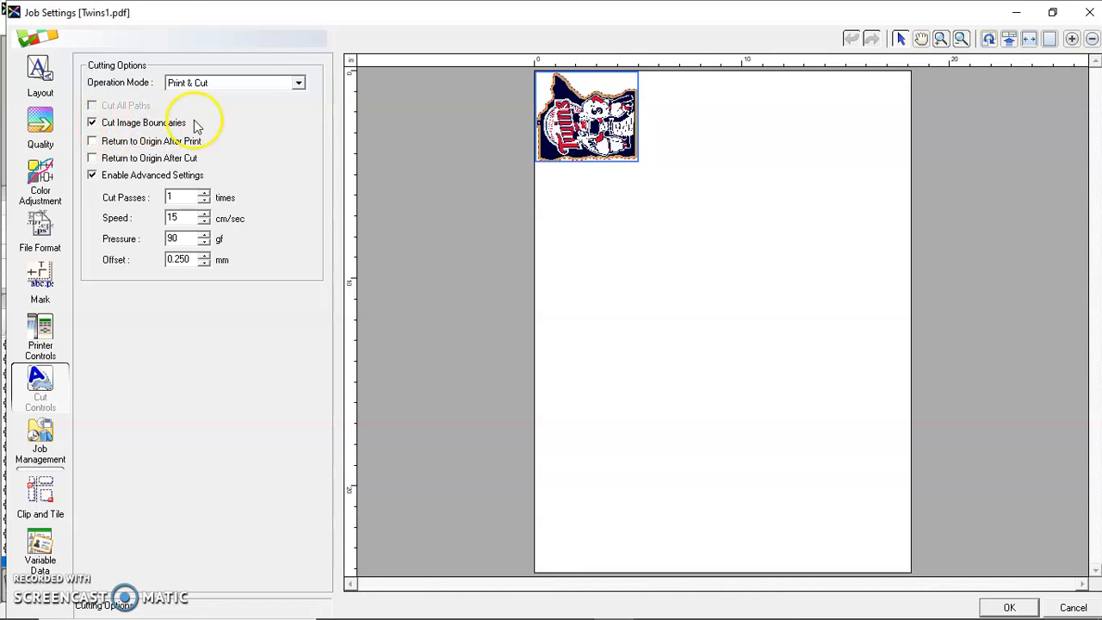
{"action": "mouse_move", "coordinate": [589, 171]}
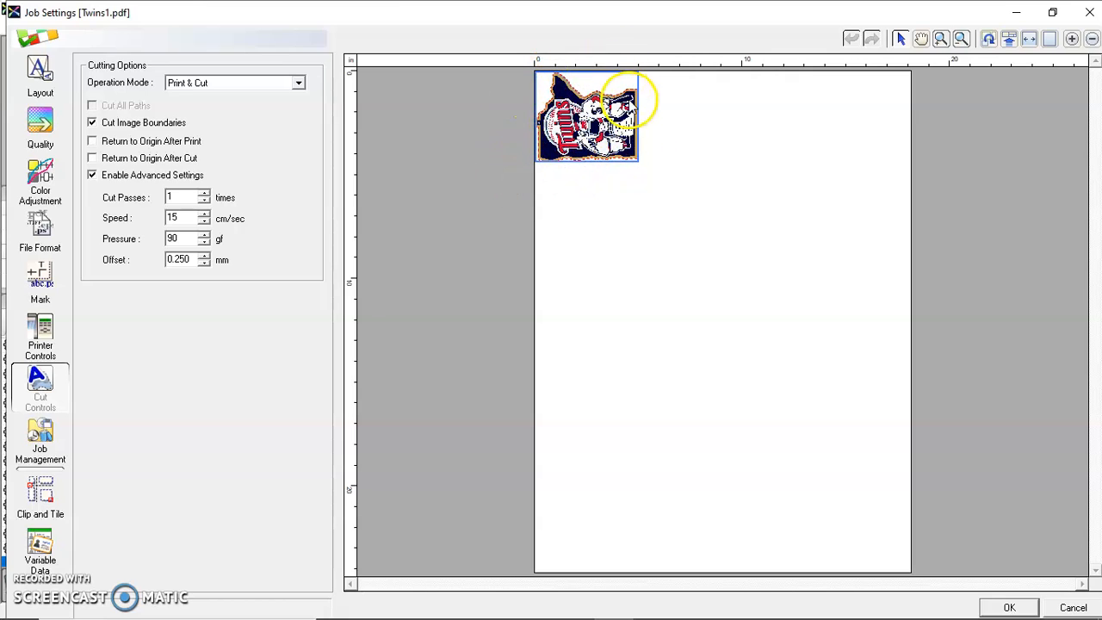
{"action": "mouse_move", "coordinate": [131, 154]}
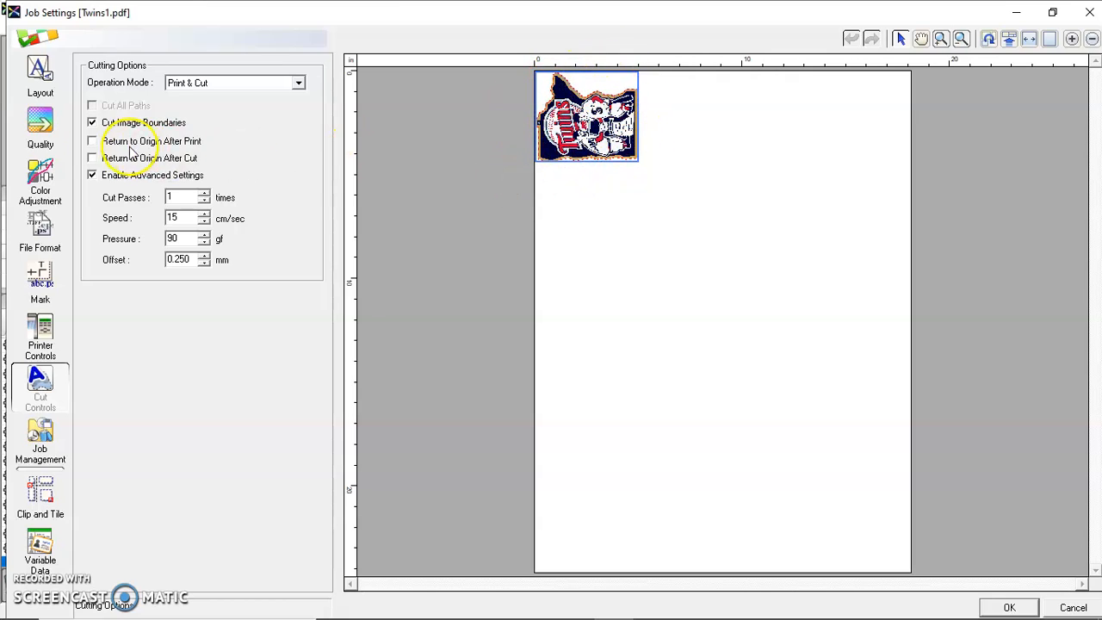
{"action": "left_click", "coordinate": [93, 122]}
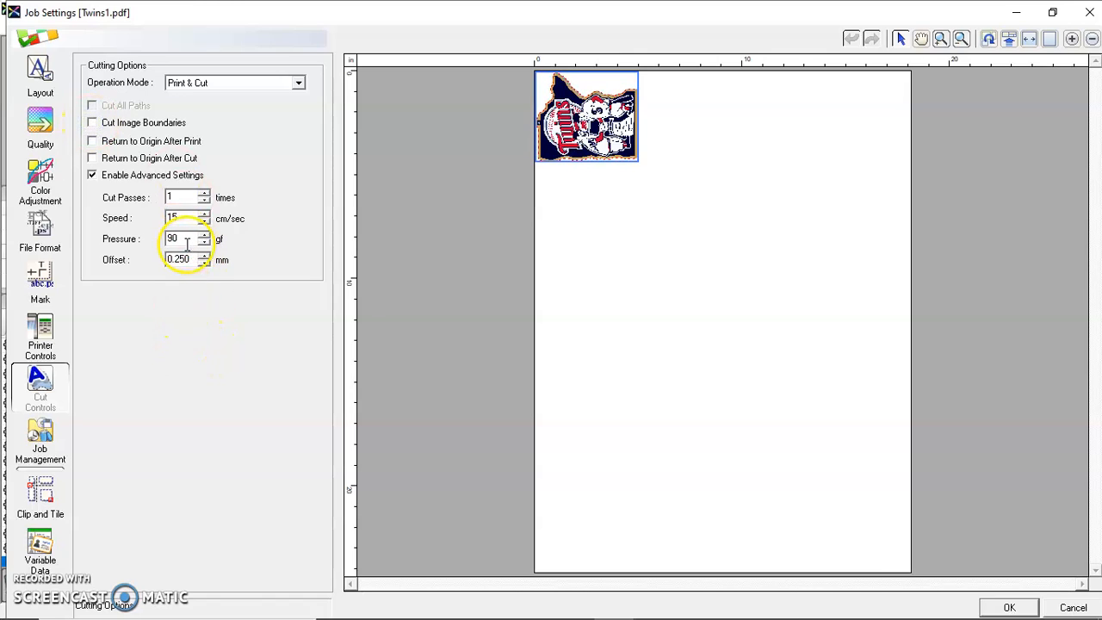
{"action": "mouse_move", "coordinate": [297, 252]}
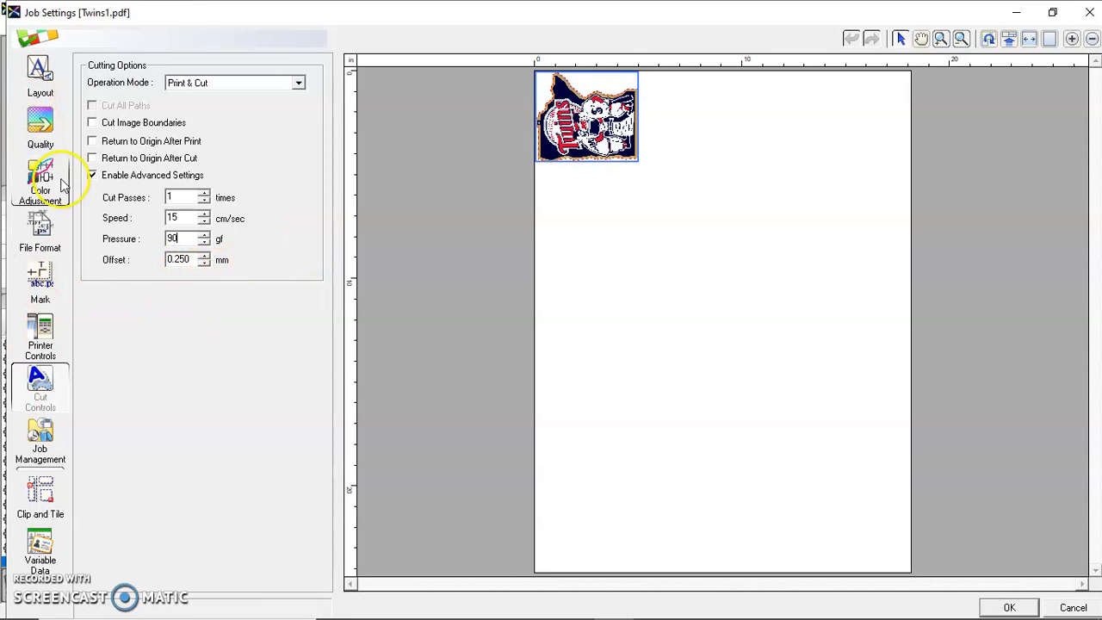
{"action": "mouse_move", "coordinate": [39, 124]}
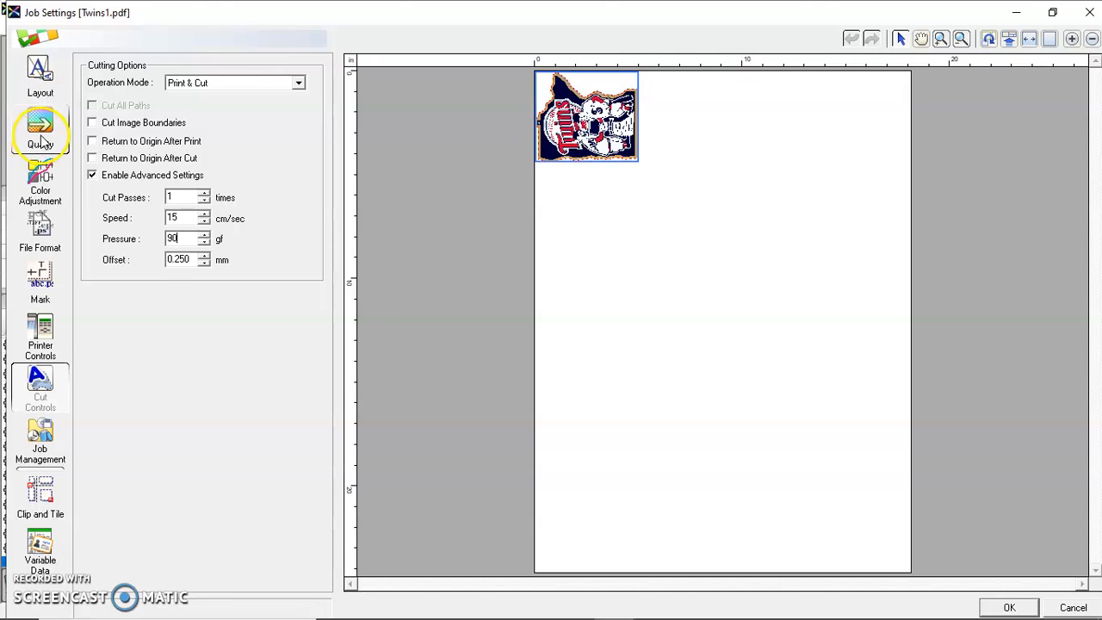
- Show the job's Quality settings: Standard quality on white glossy photo paper
{"action": "left_click", "coordinate": [39, 129]}
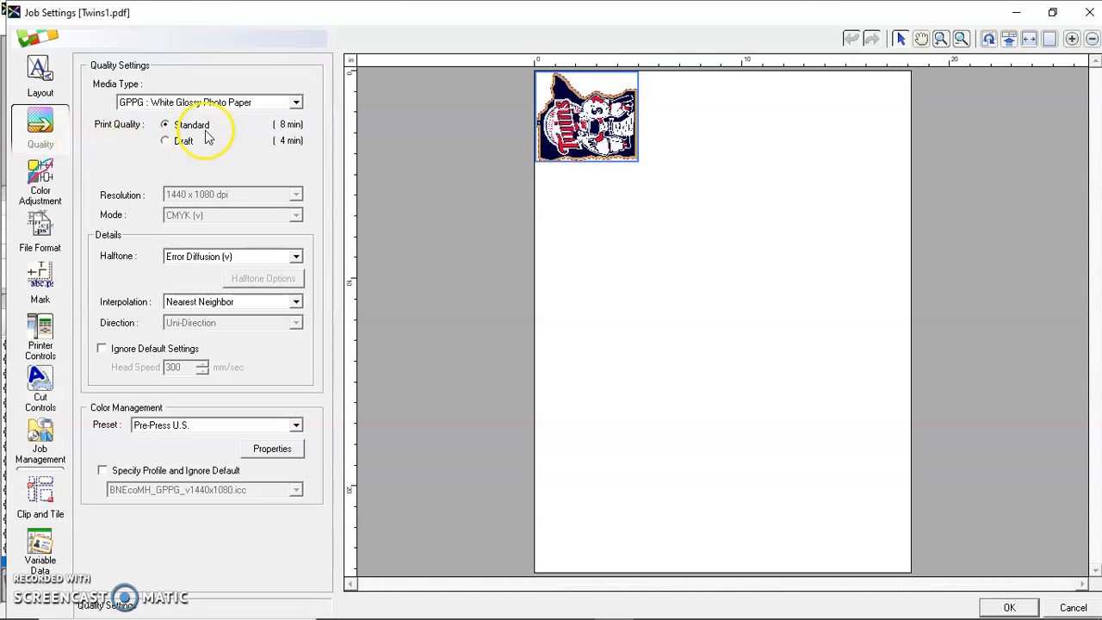
{"action": "mouse_move", "coordinate": [262, 114]}
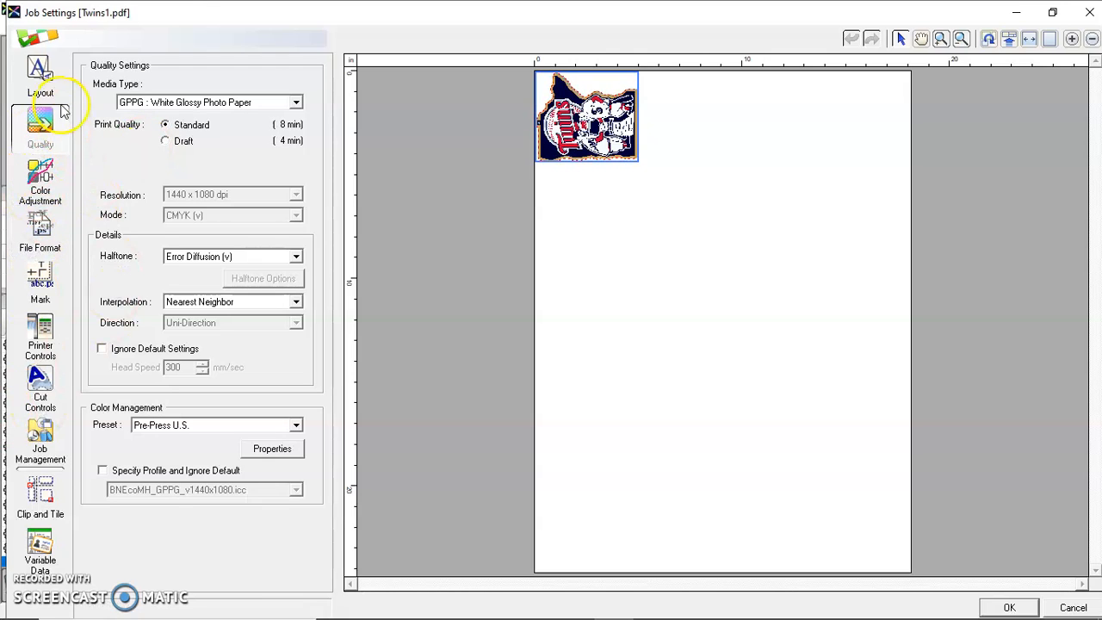
- Raise the job's copy count in Layout so three logos sit side by side
{"action": "left_click", "coordinate": [39, 78]}
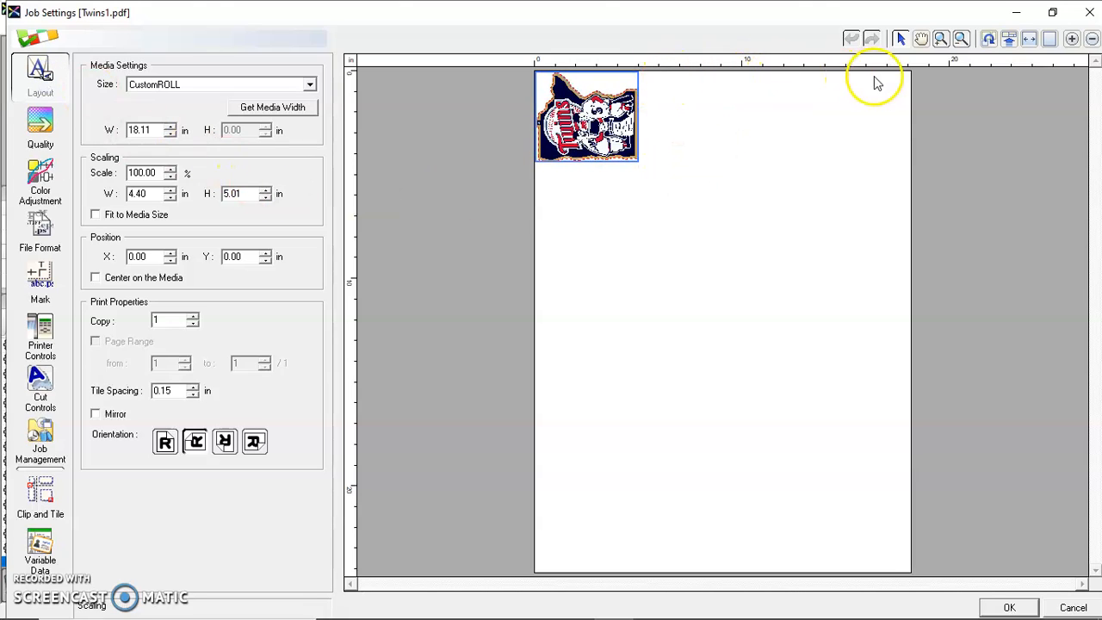
{"action": "mouse_move", "coordinate": [727, 112]}
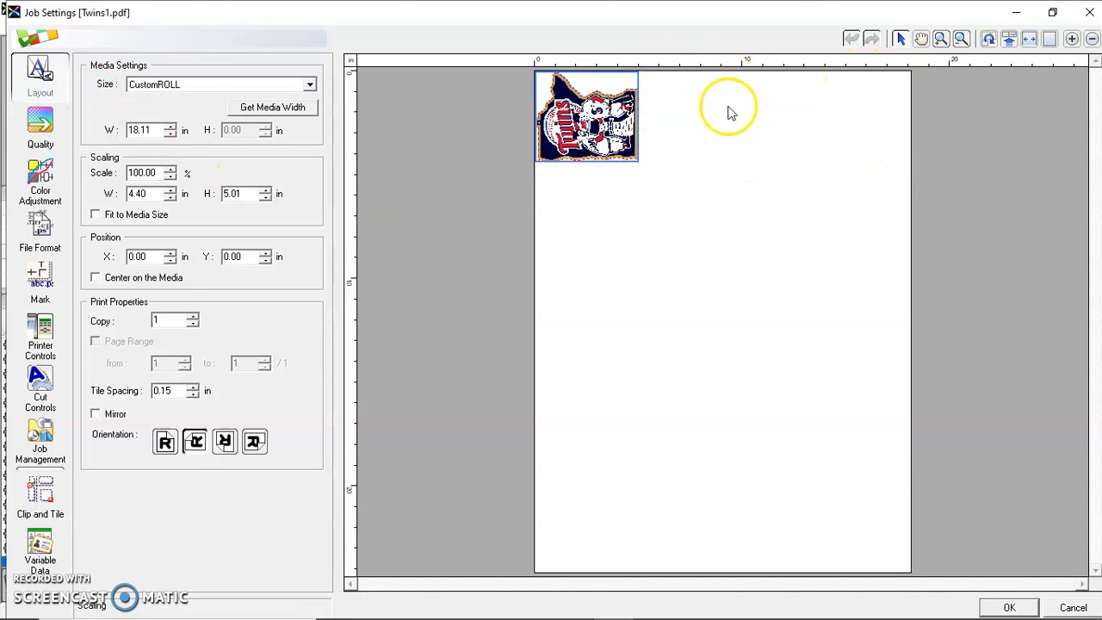
{"action": "mouse_move", "coordinate": [358, 258]}
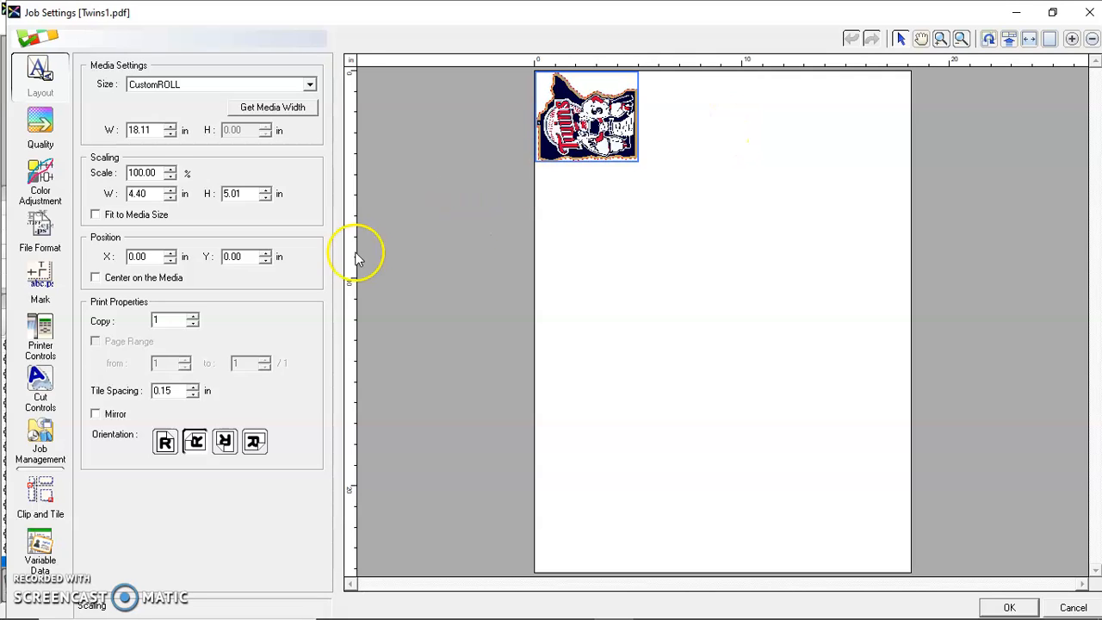
{"action": "mouse_move", "coordinate": [193, 319]}
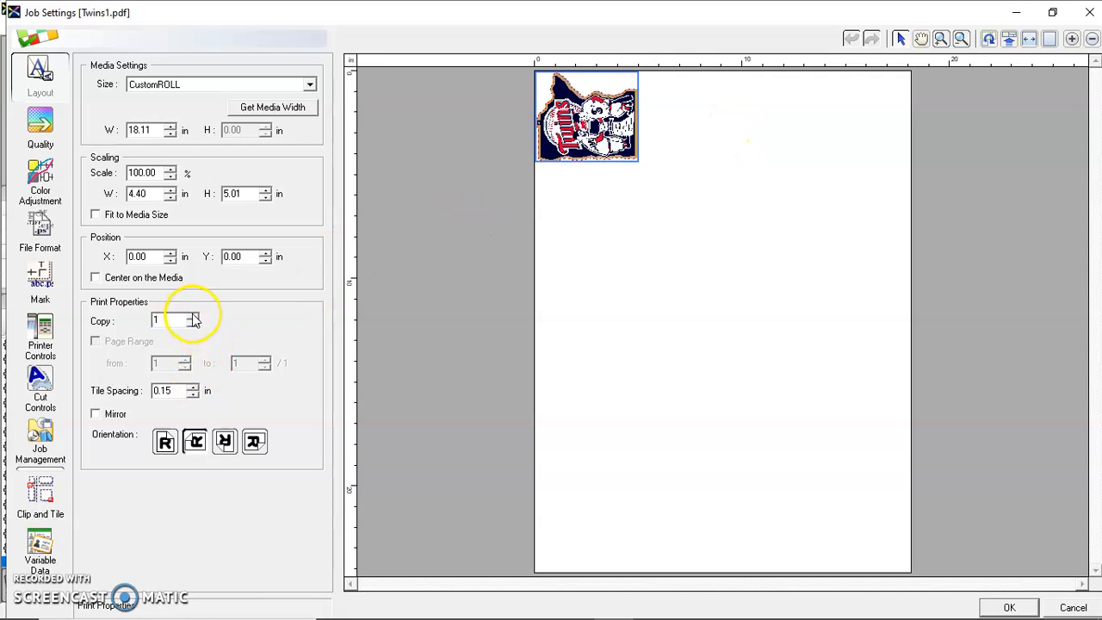
{"action": "left_click", "coordinate": [192, 317]}
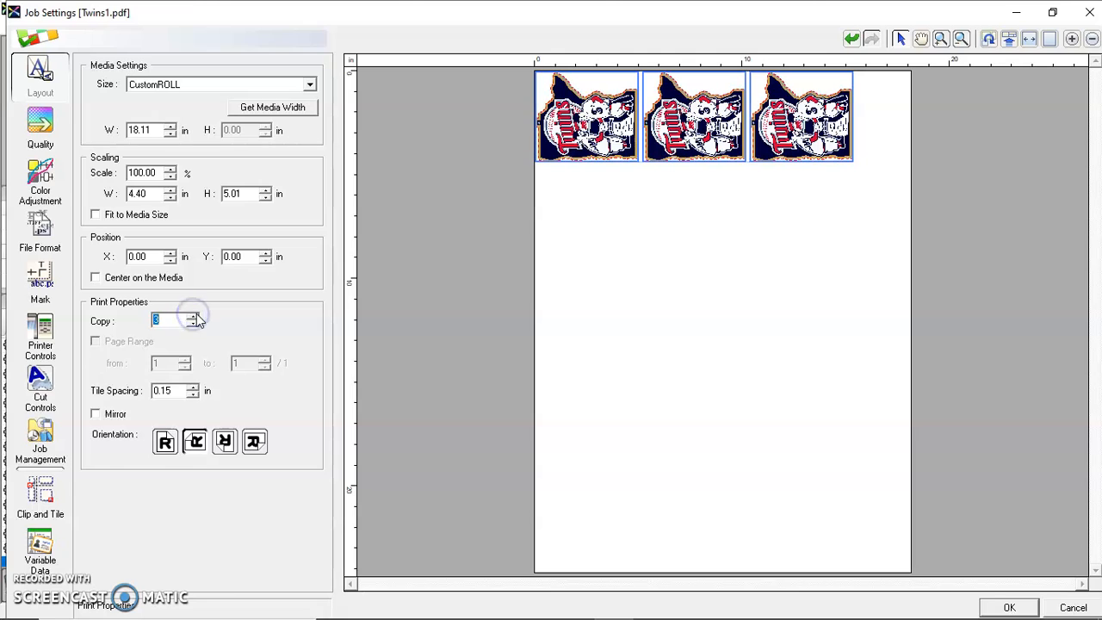
{"action": "mouse_move", "coordinate": [293, 293]}
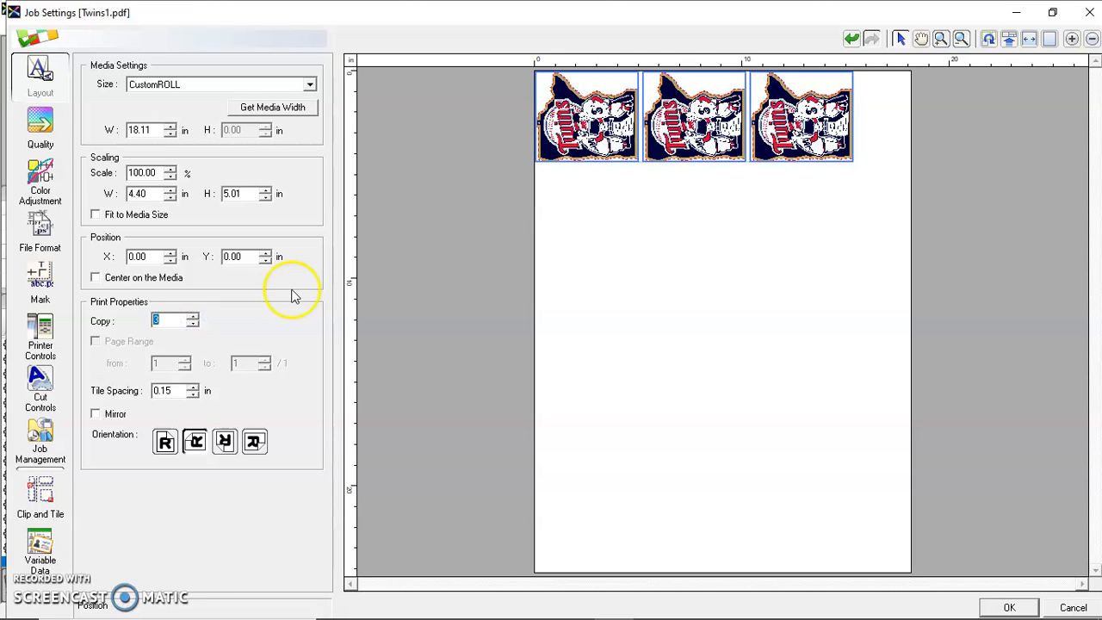
{"action": "mouse_move", "coordinate": [262, 308]}
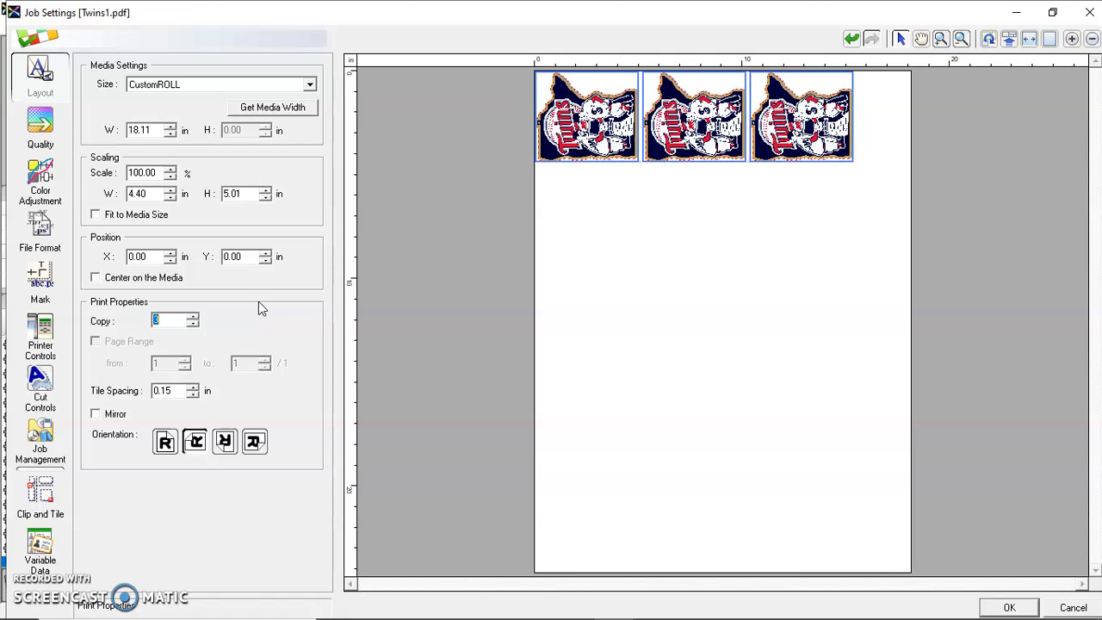
- Step the Copy spinner down to one and back up to 4 logos in a row
{"action": "left_click", "coordinate": [193, 324]}
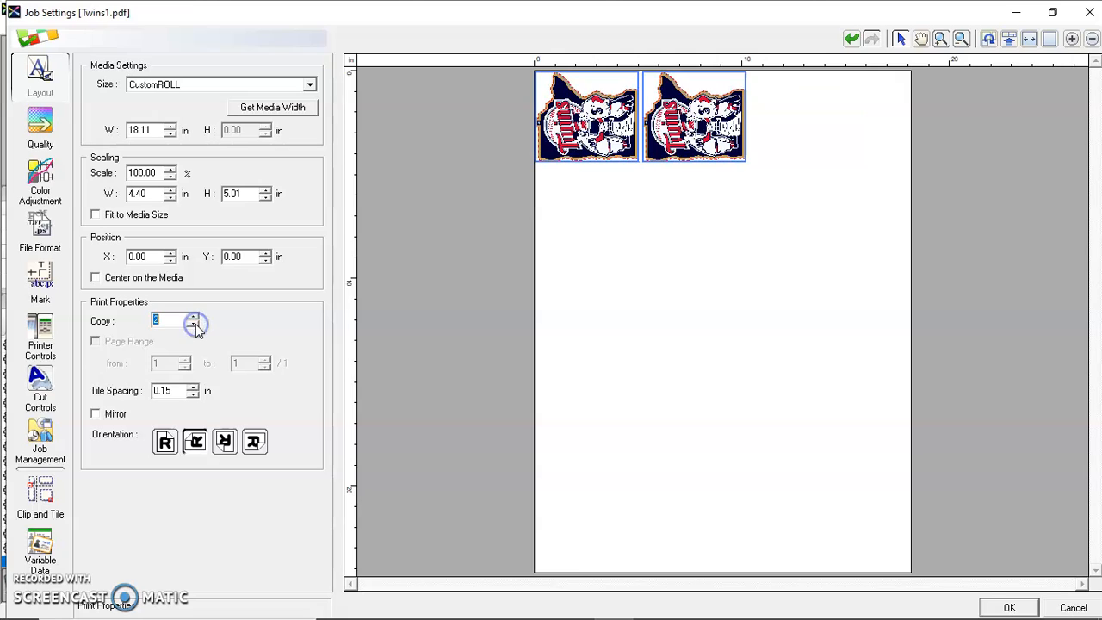
{"action": "left_click", "coordinate": [193, 324]}
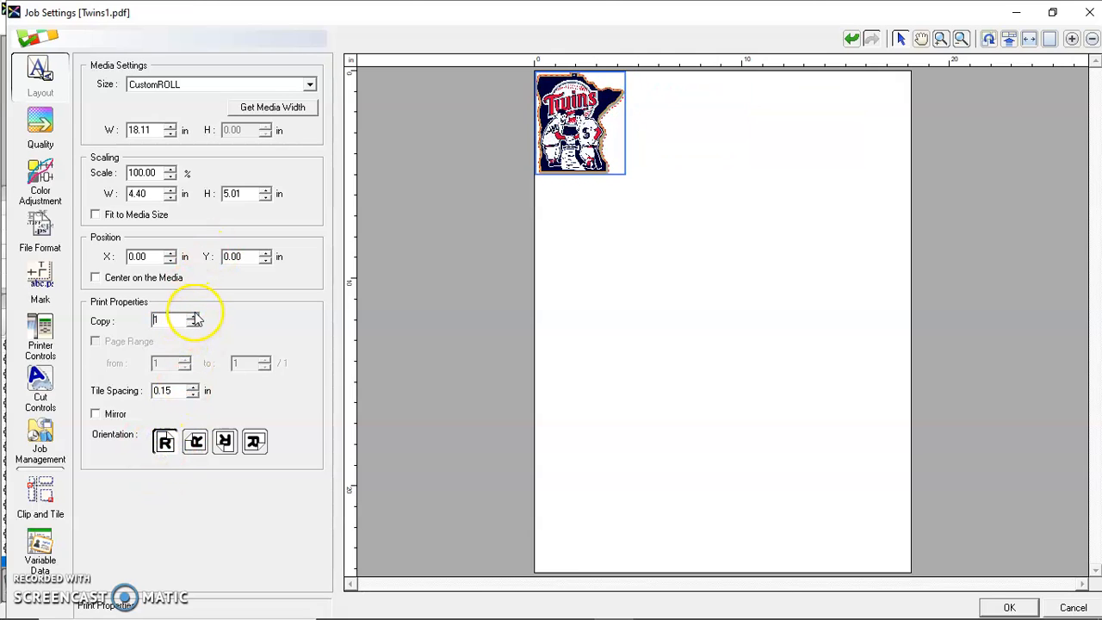
{"action": "left_click", "coordinate": [193, 317]}
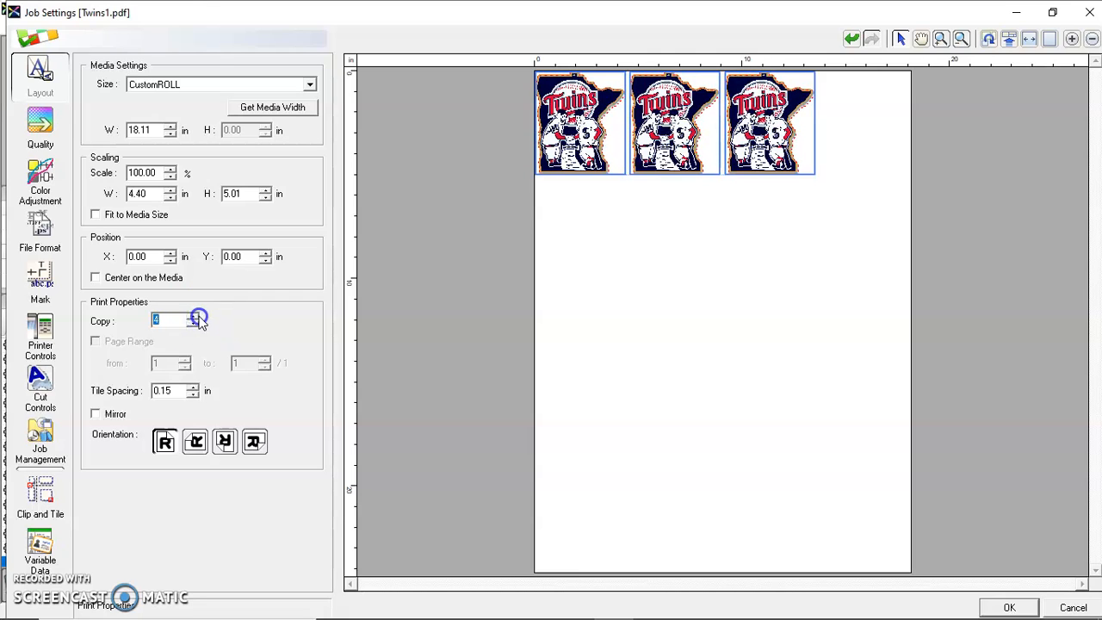
{"action": "left_click", "coordinate": [193, 317]}
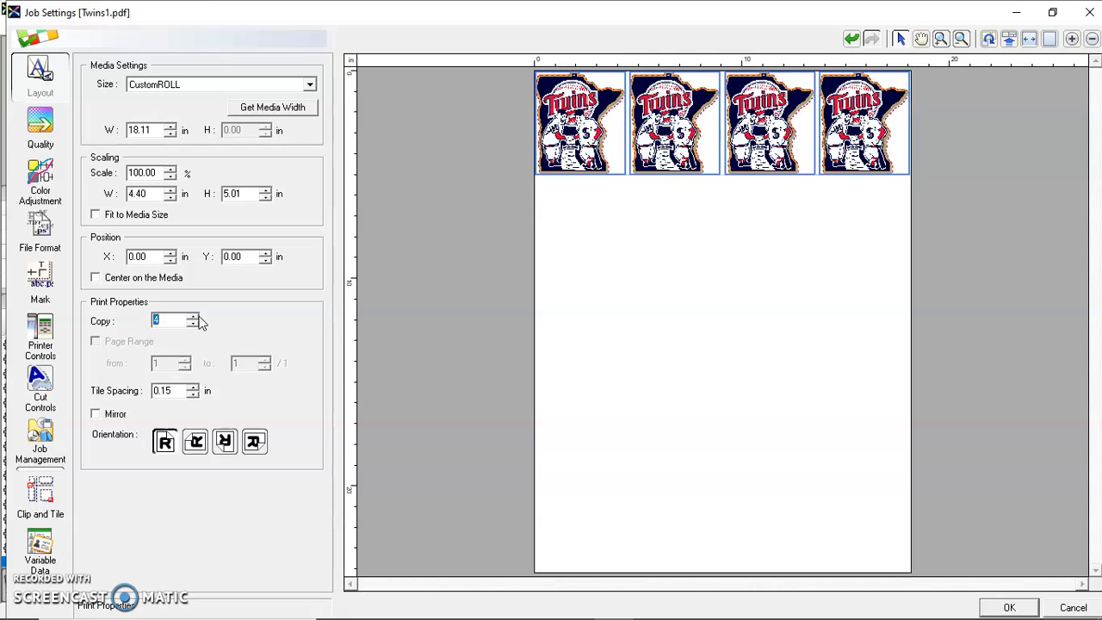
{"action": "left_click", "coordinate": [40, 129]}
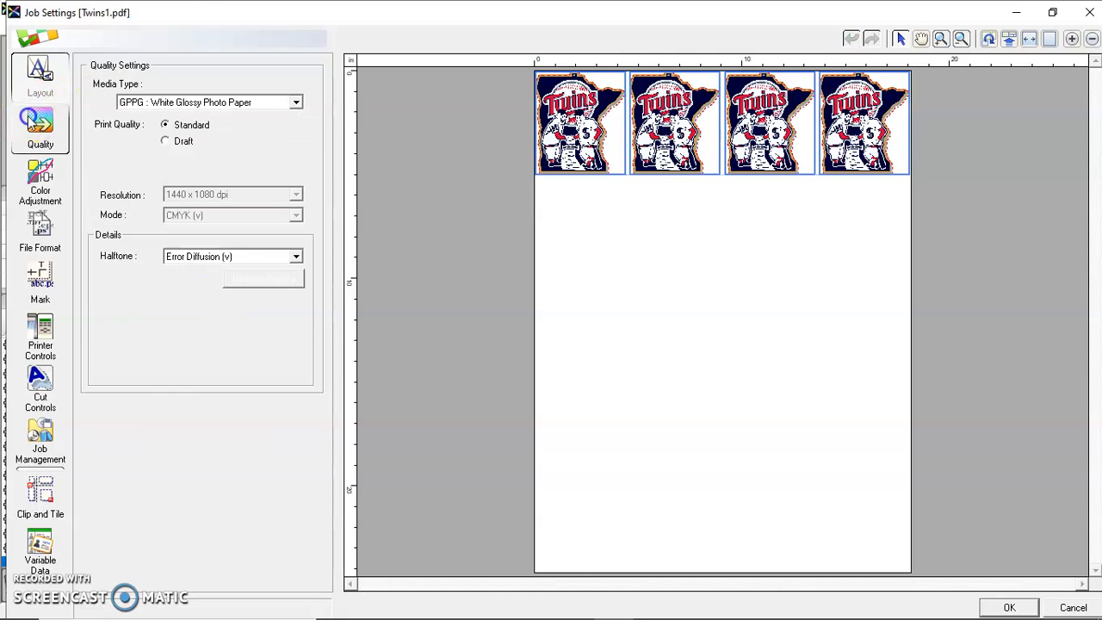
- Review Quality and Cut Controls, then confirm with OK so the queue lists 4 copies
{"action": "left_click", "coordinate": [39, 128]}
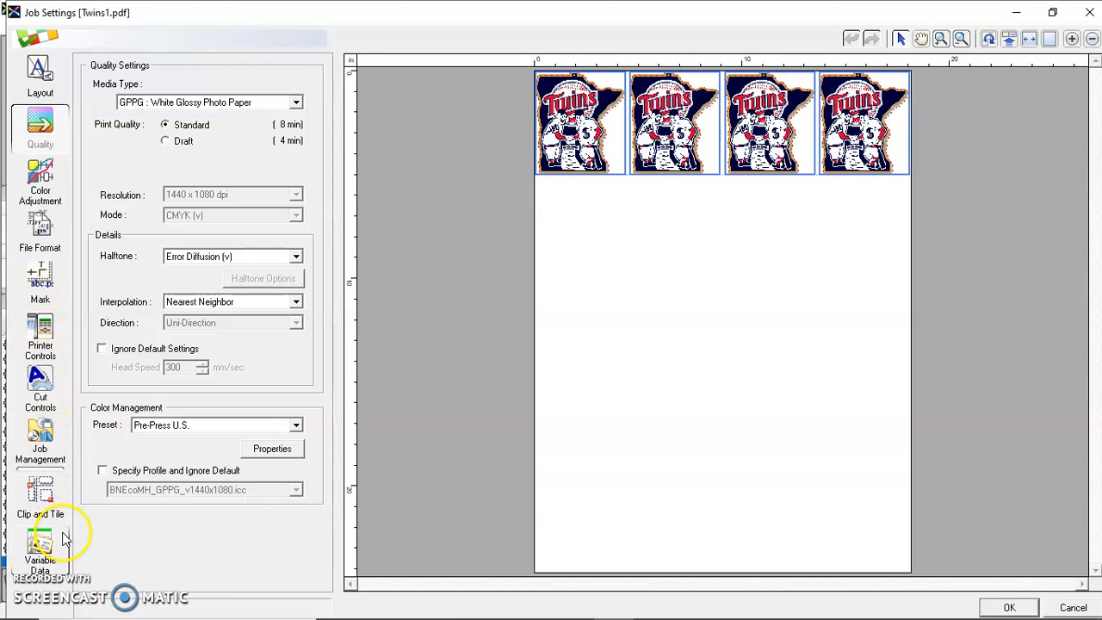
{"action": "left_click", "coordinate": [39, 387]}
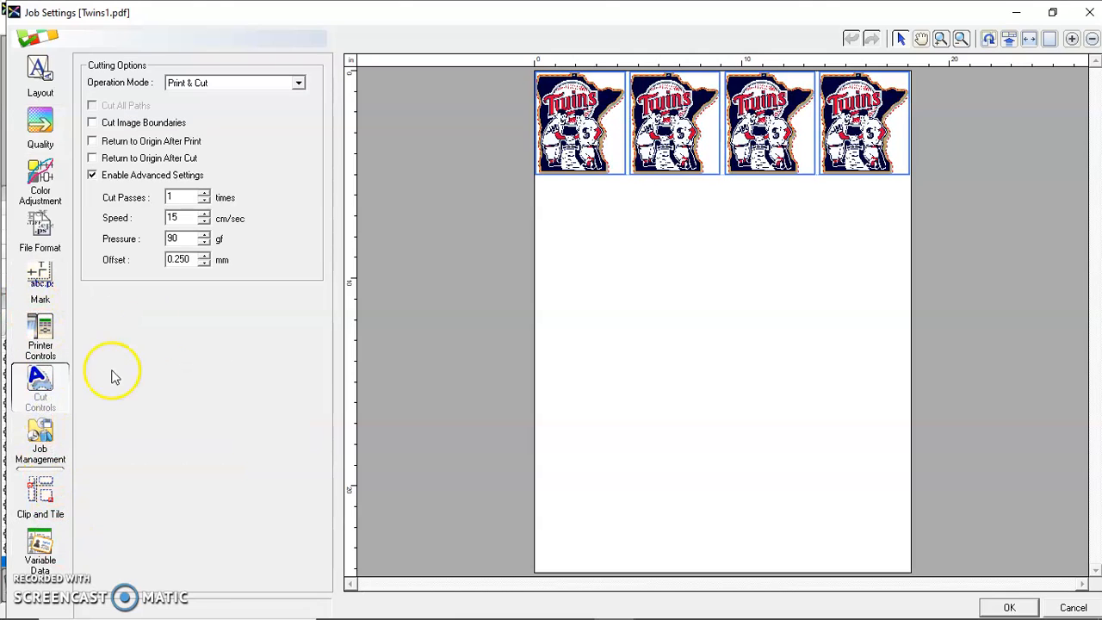
{"action": "mouse_move", "coordinate": [767, 410]}
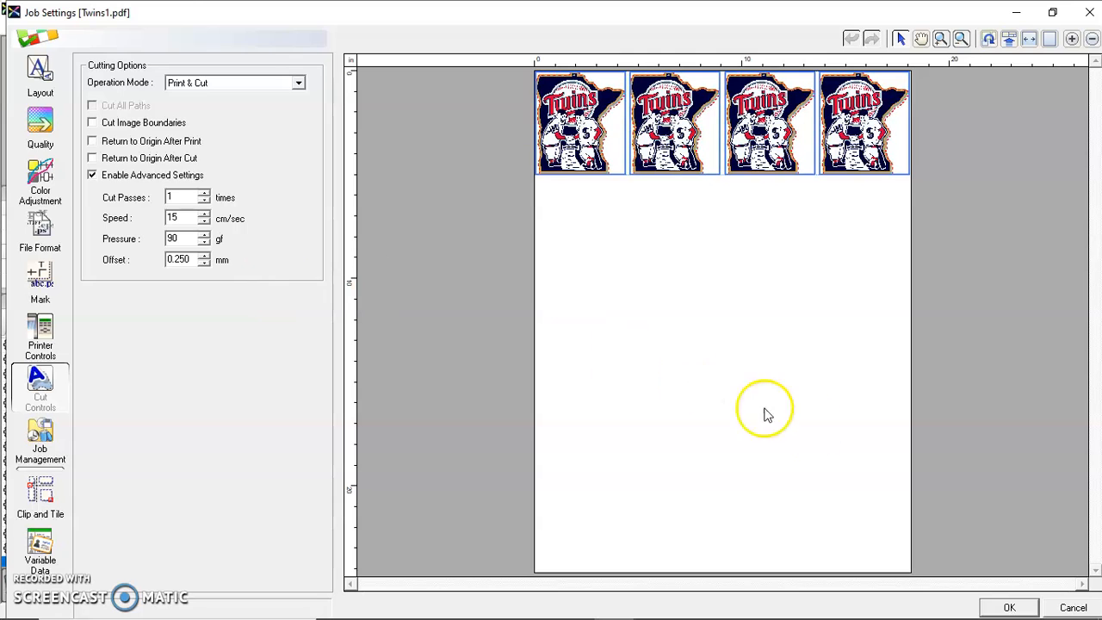
{"action": "left_click", "coordinate": [1009, 607]}
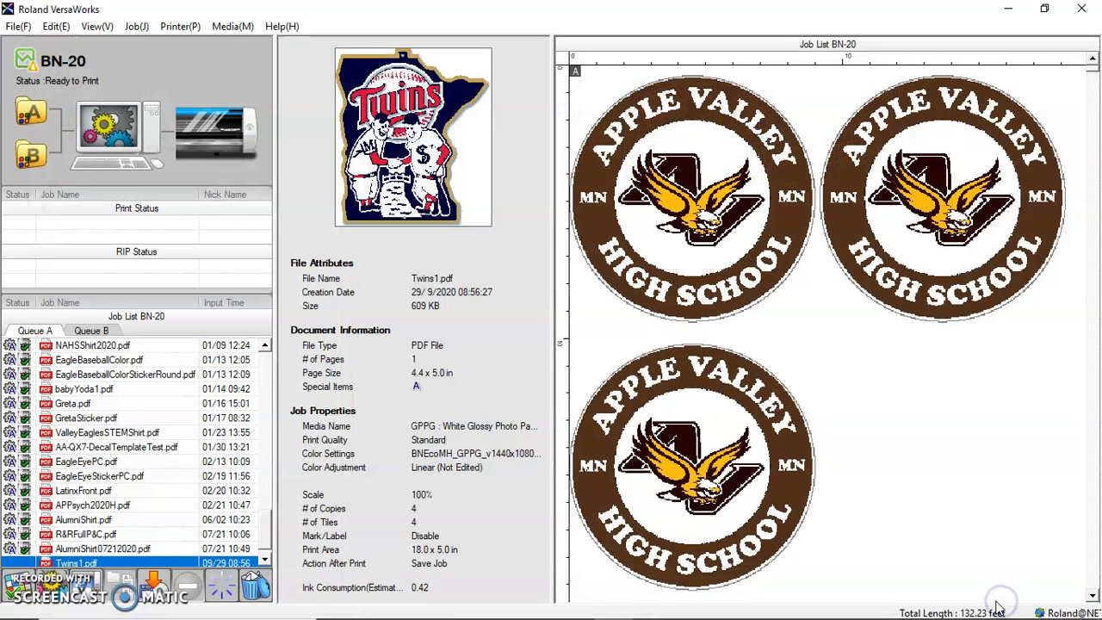